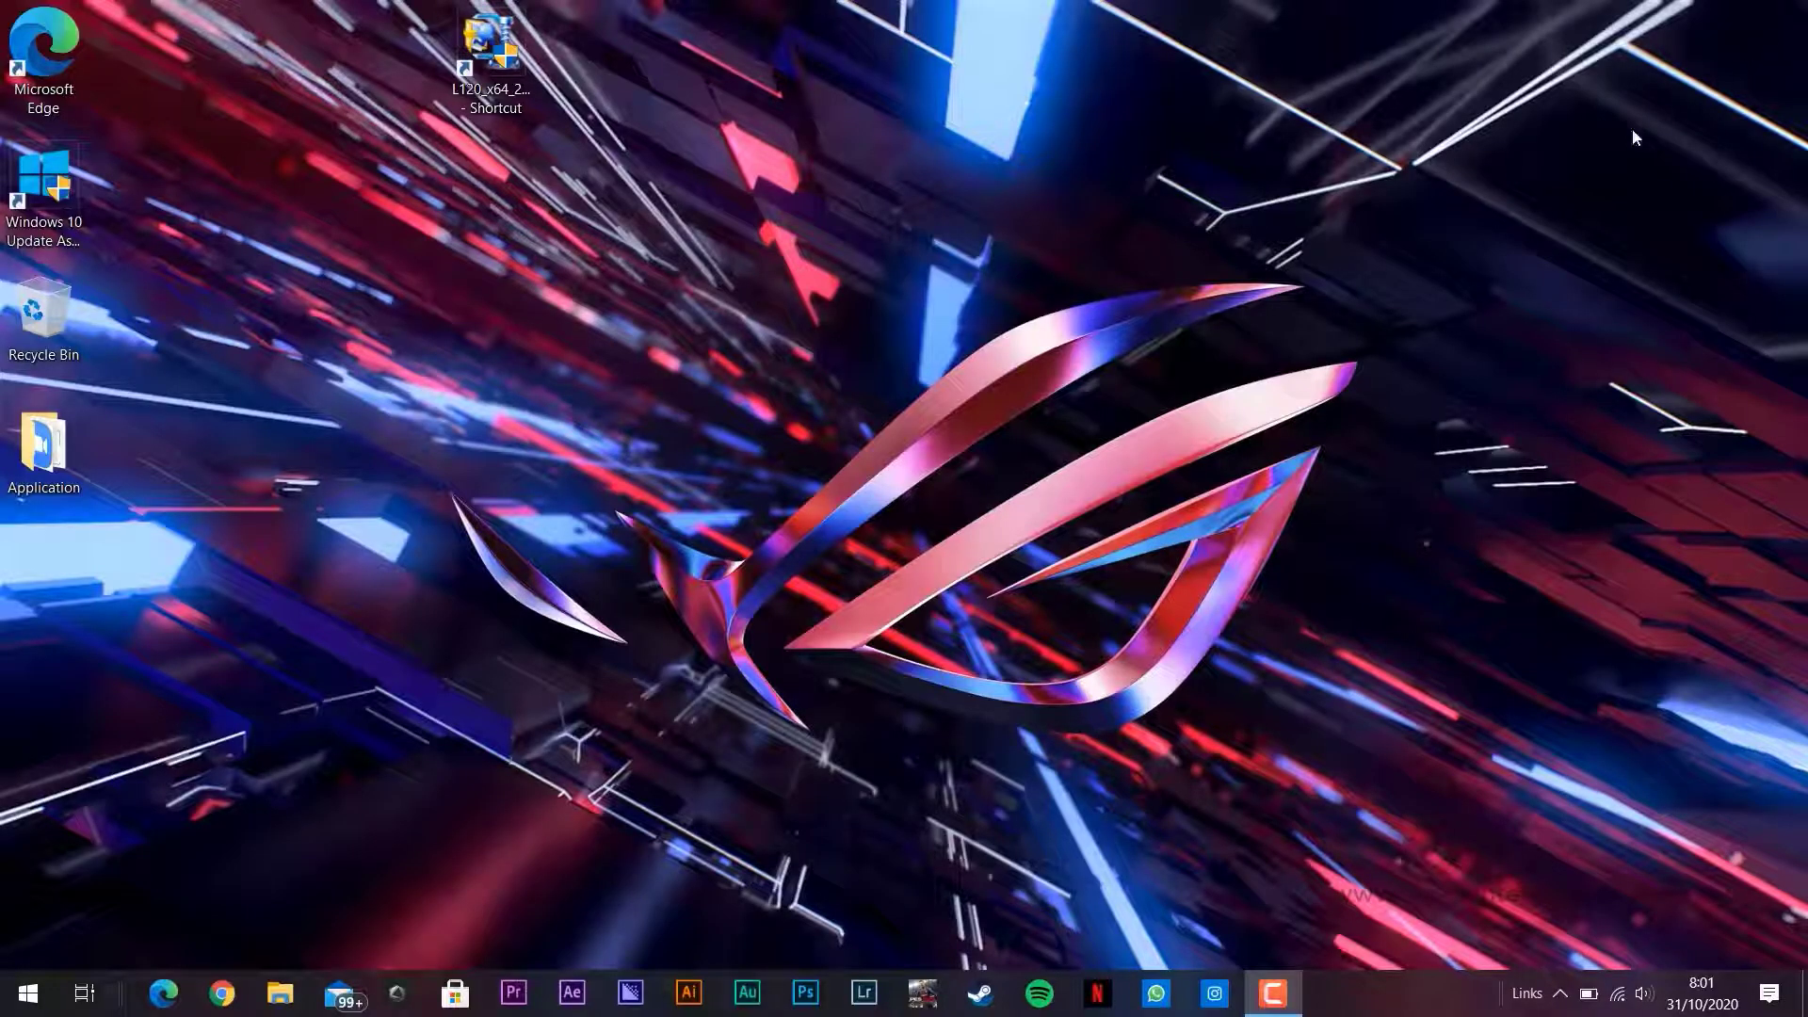
mouse_move(280, 992)
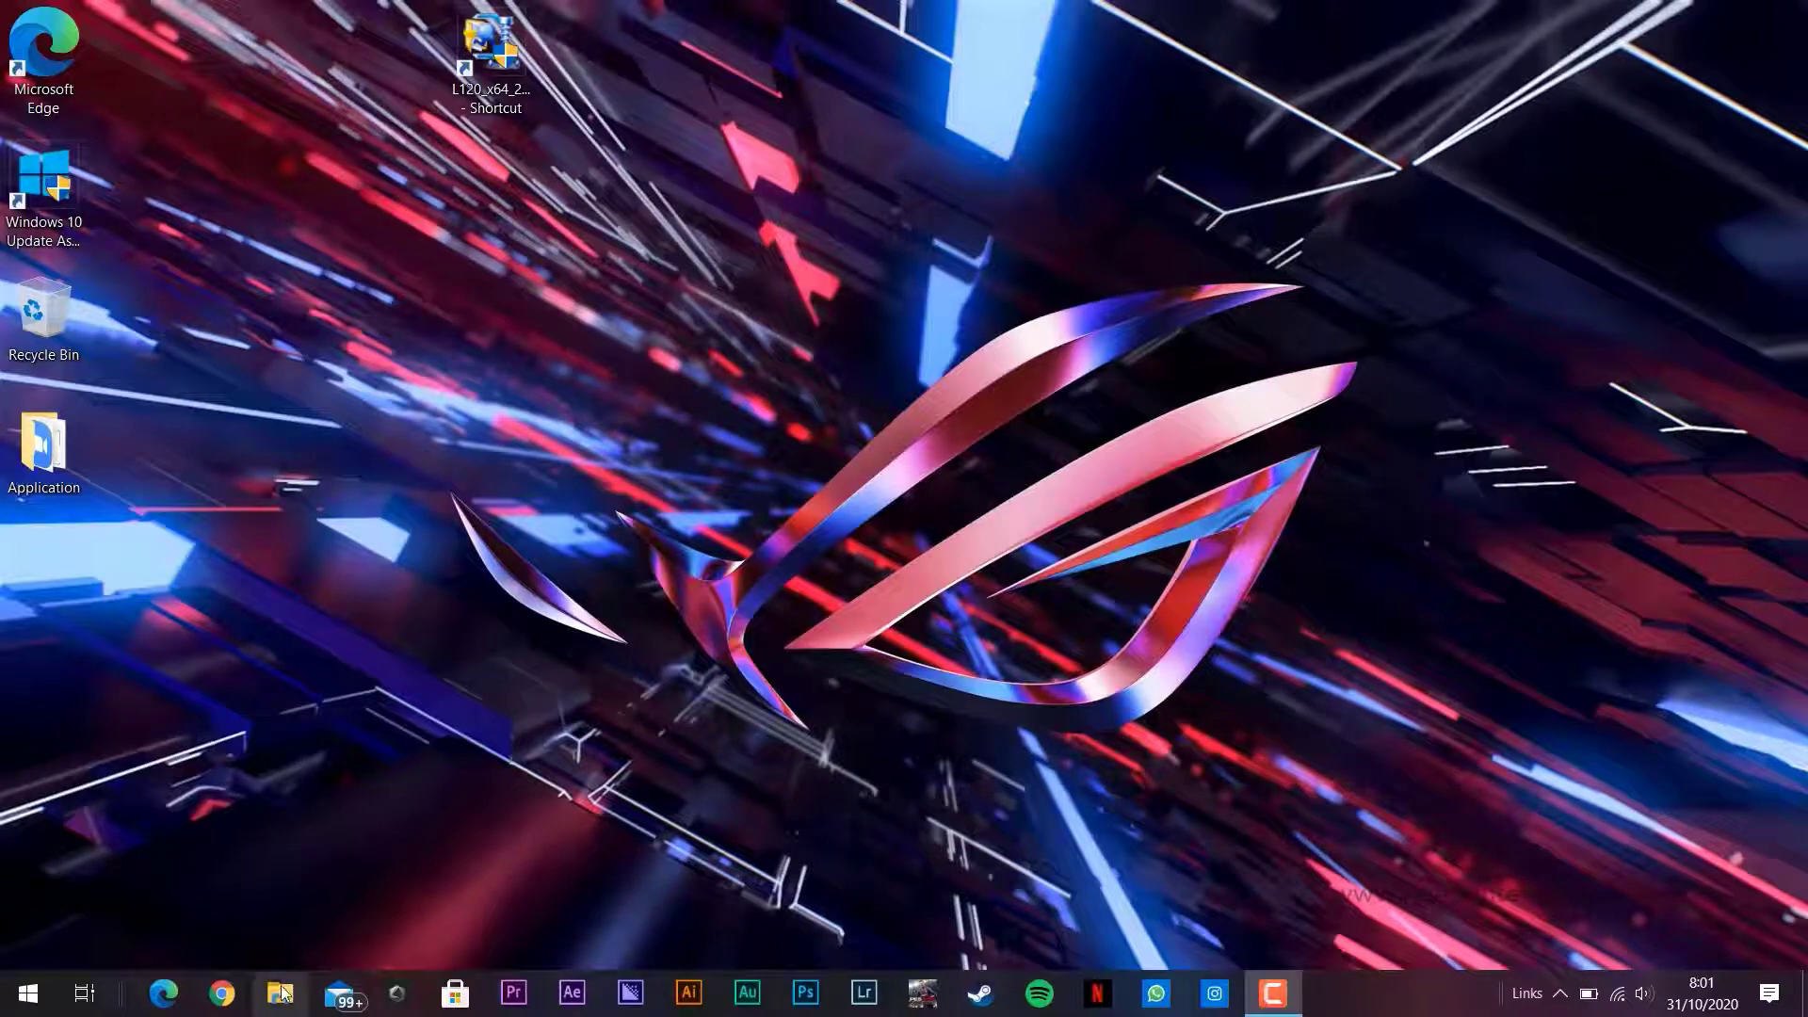
View the properties of This PC from File Explorer's navigation pane.
left_click(281, 992)
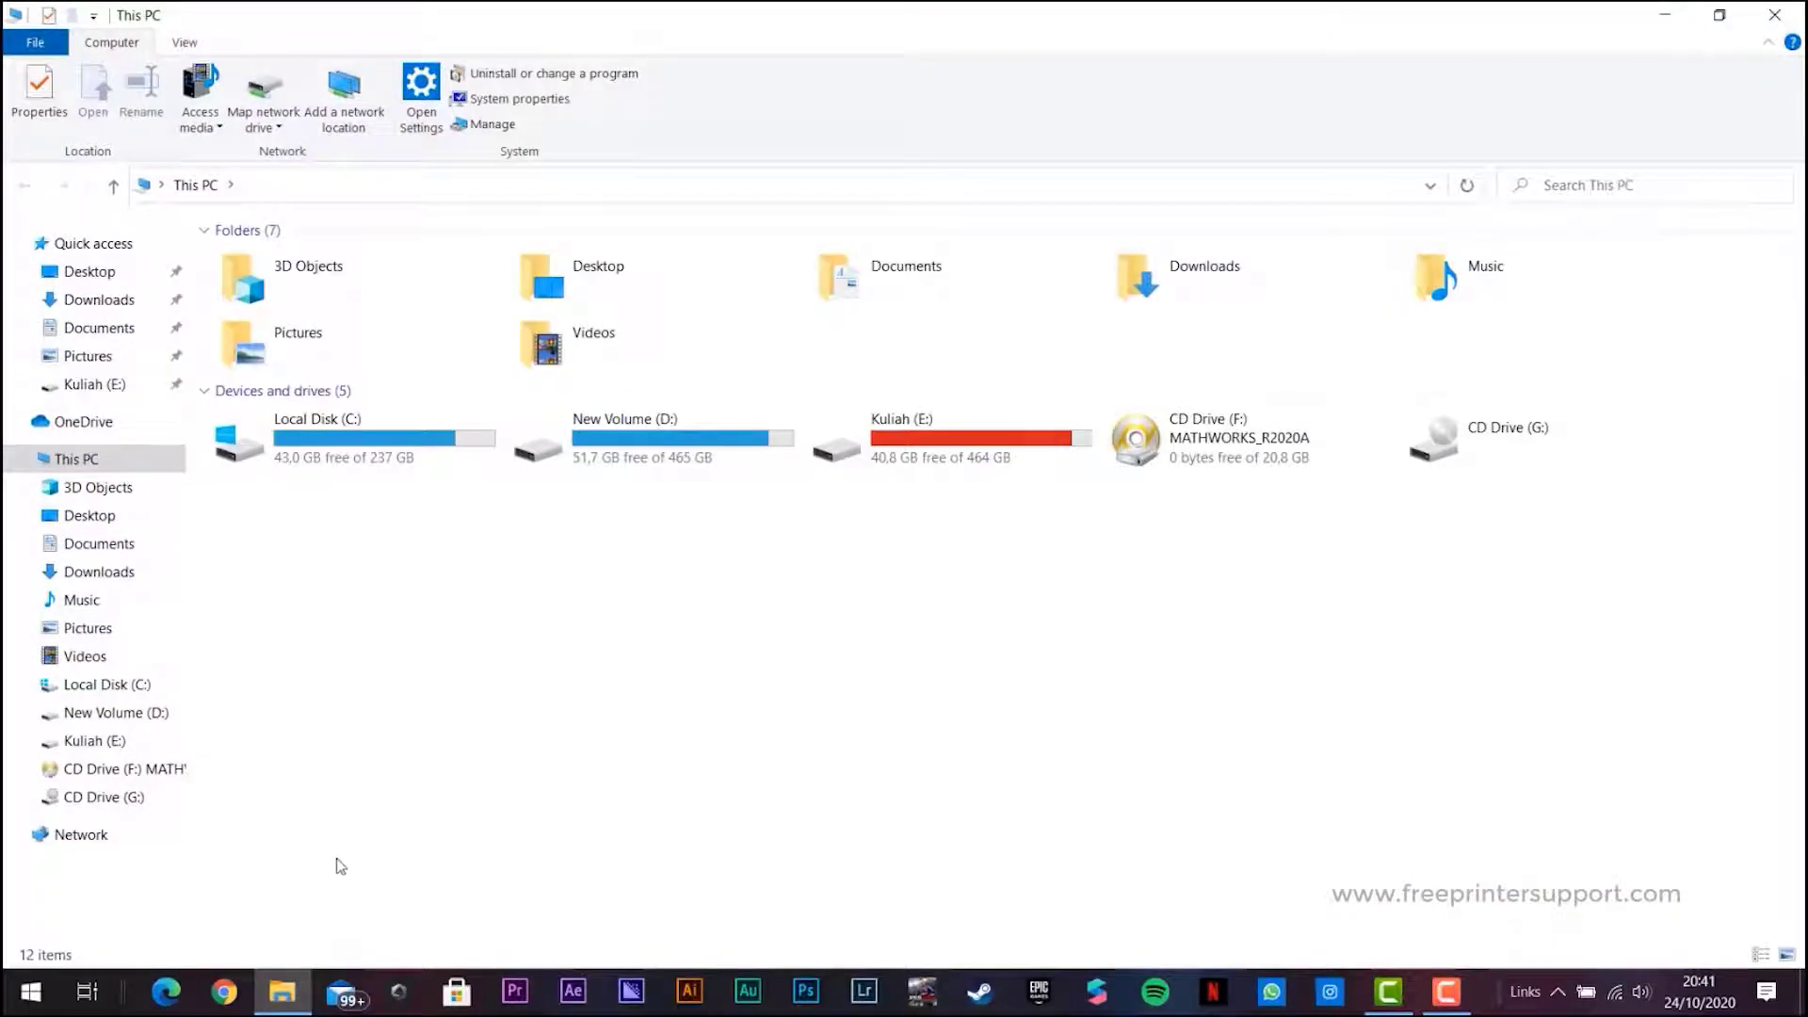
mouse_move(307, 685)
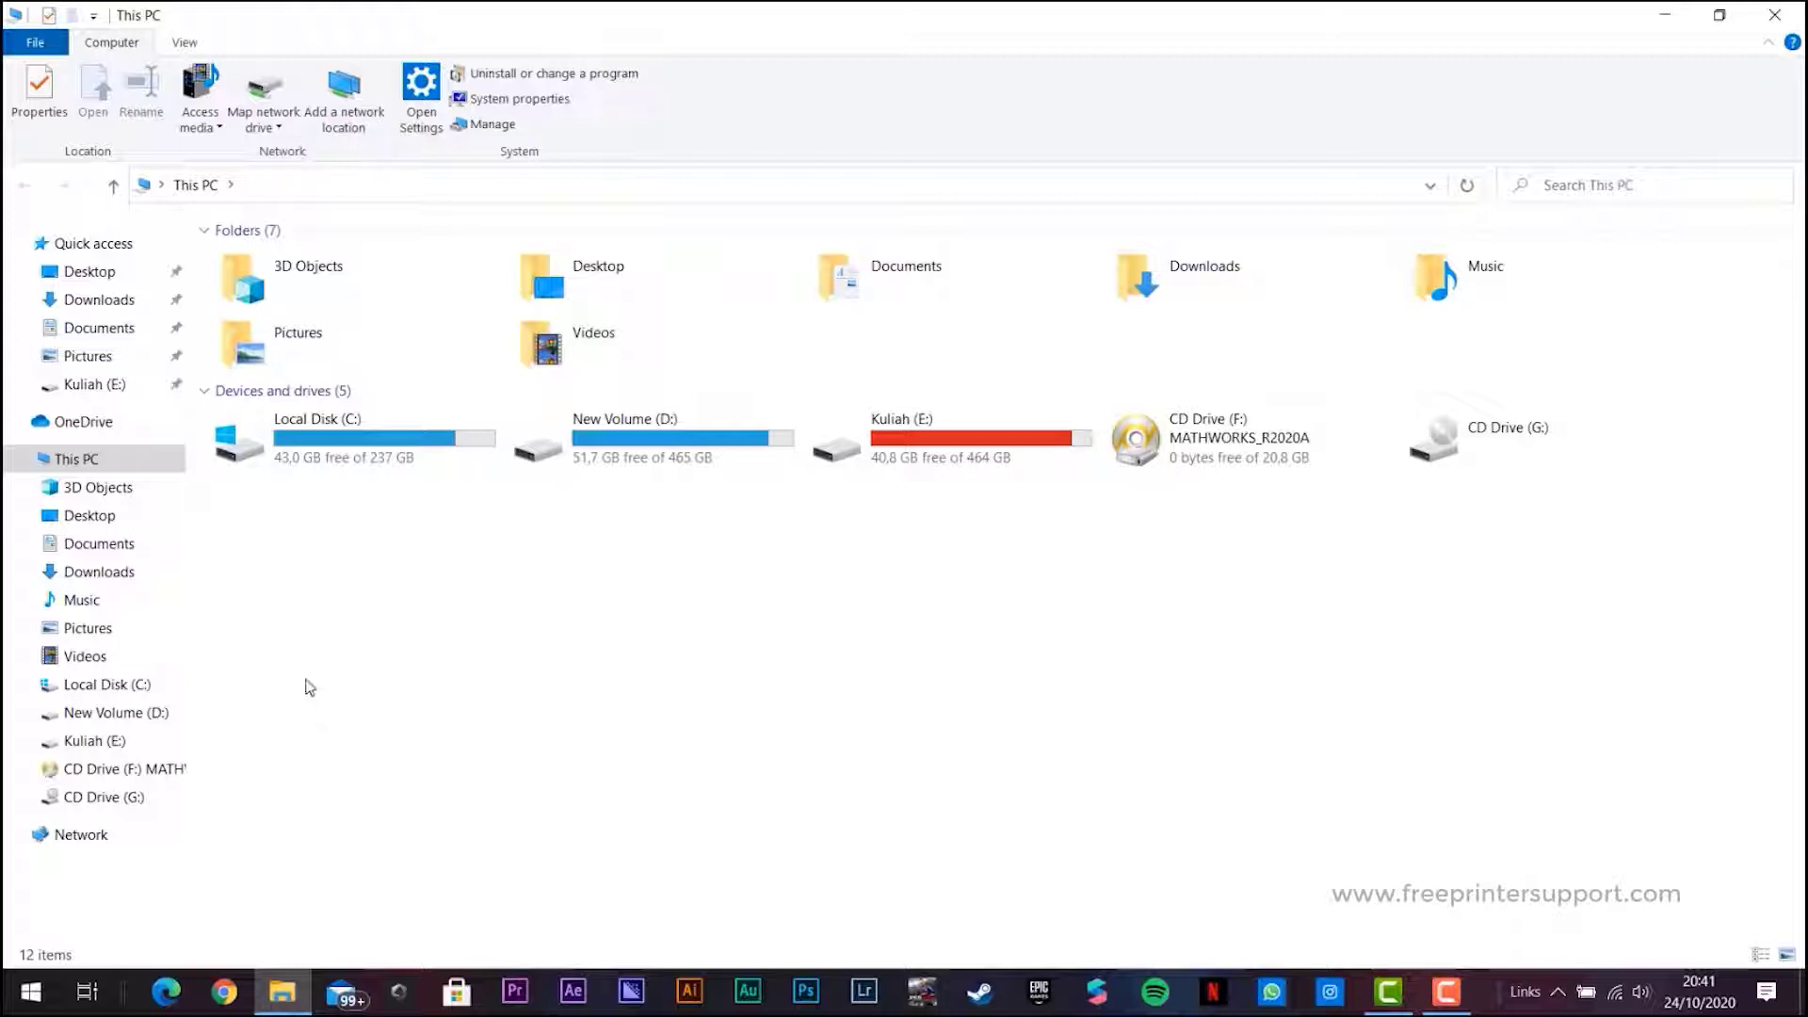
right_click(73, 460)
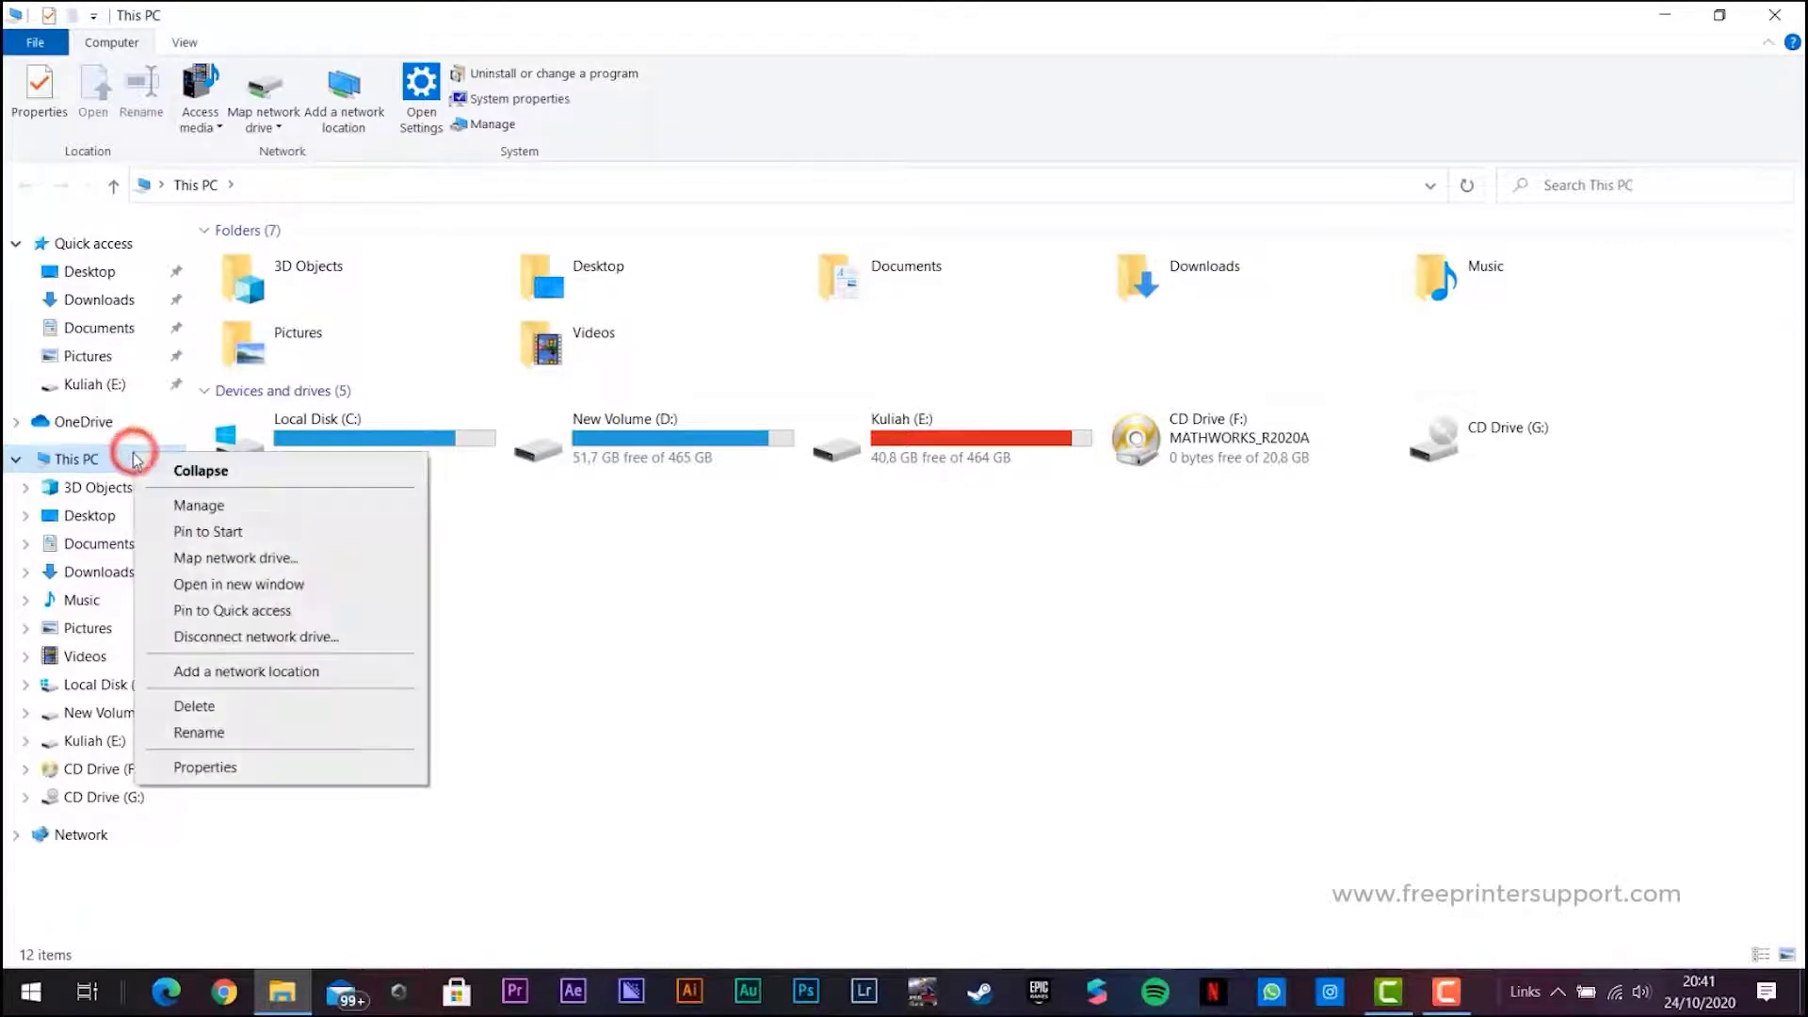
mouse_move(203, 766)
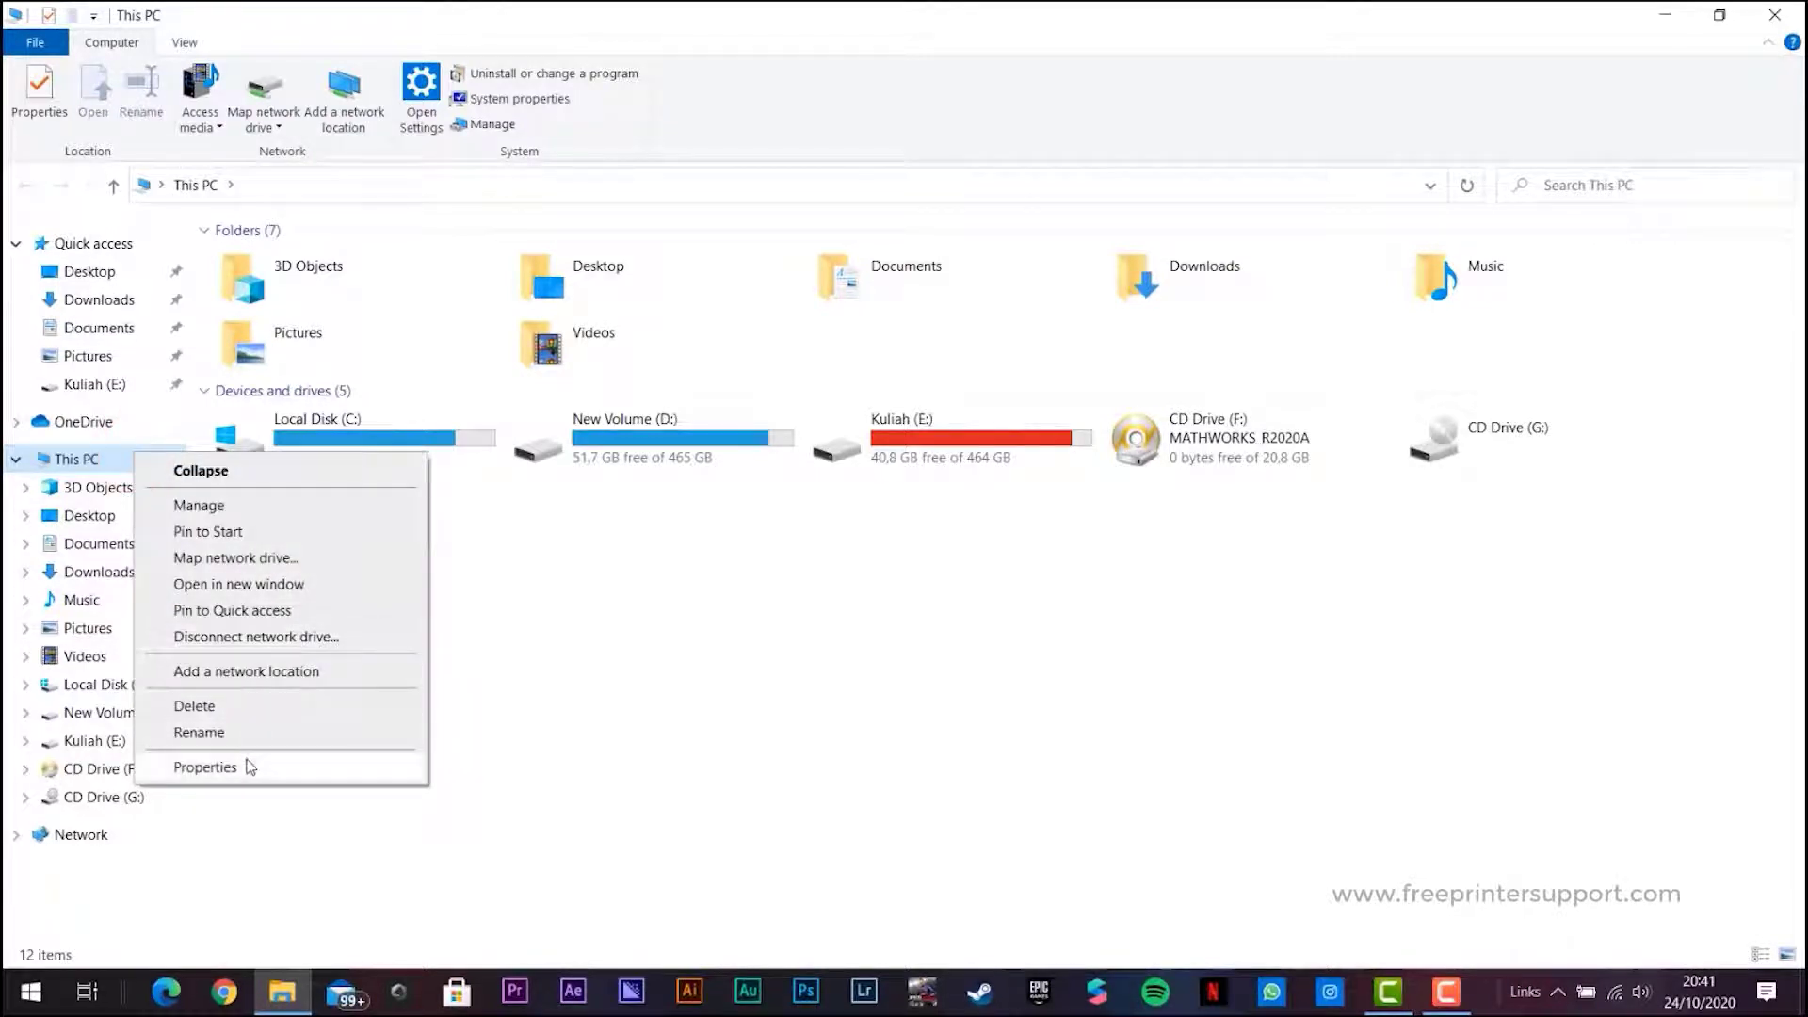
left_click(203, 766)
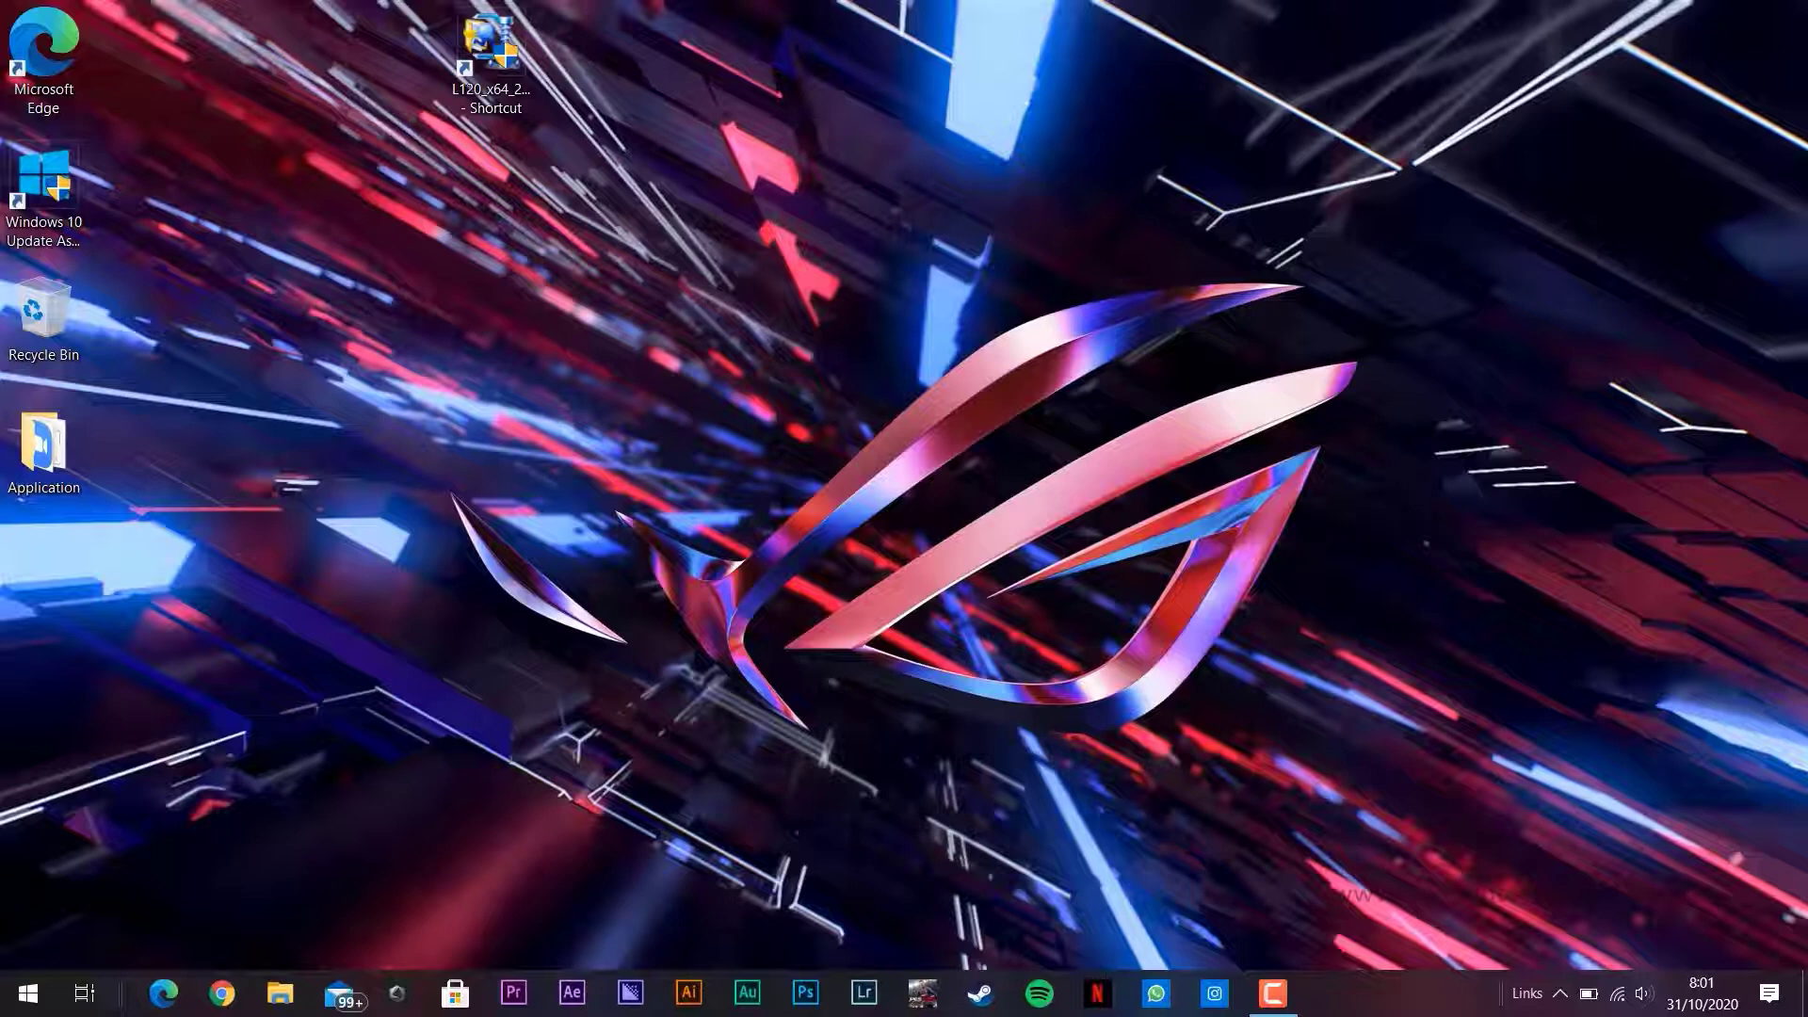
mouse_move(495, 207)
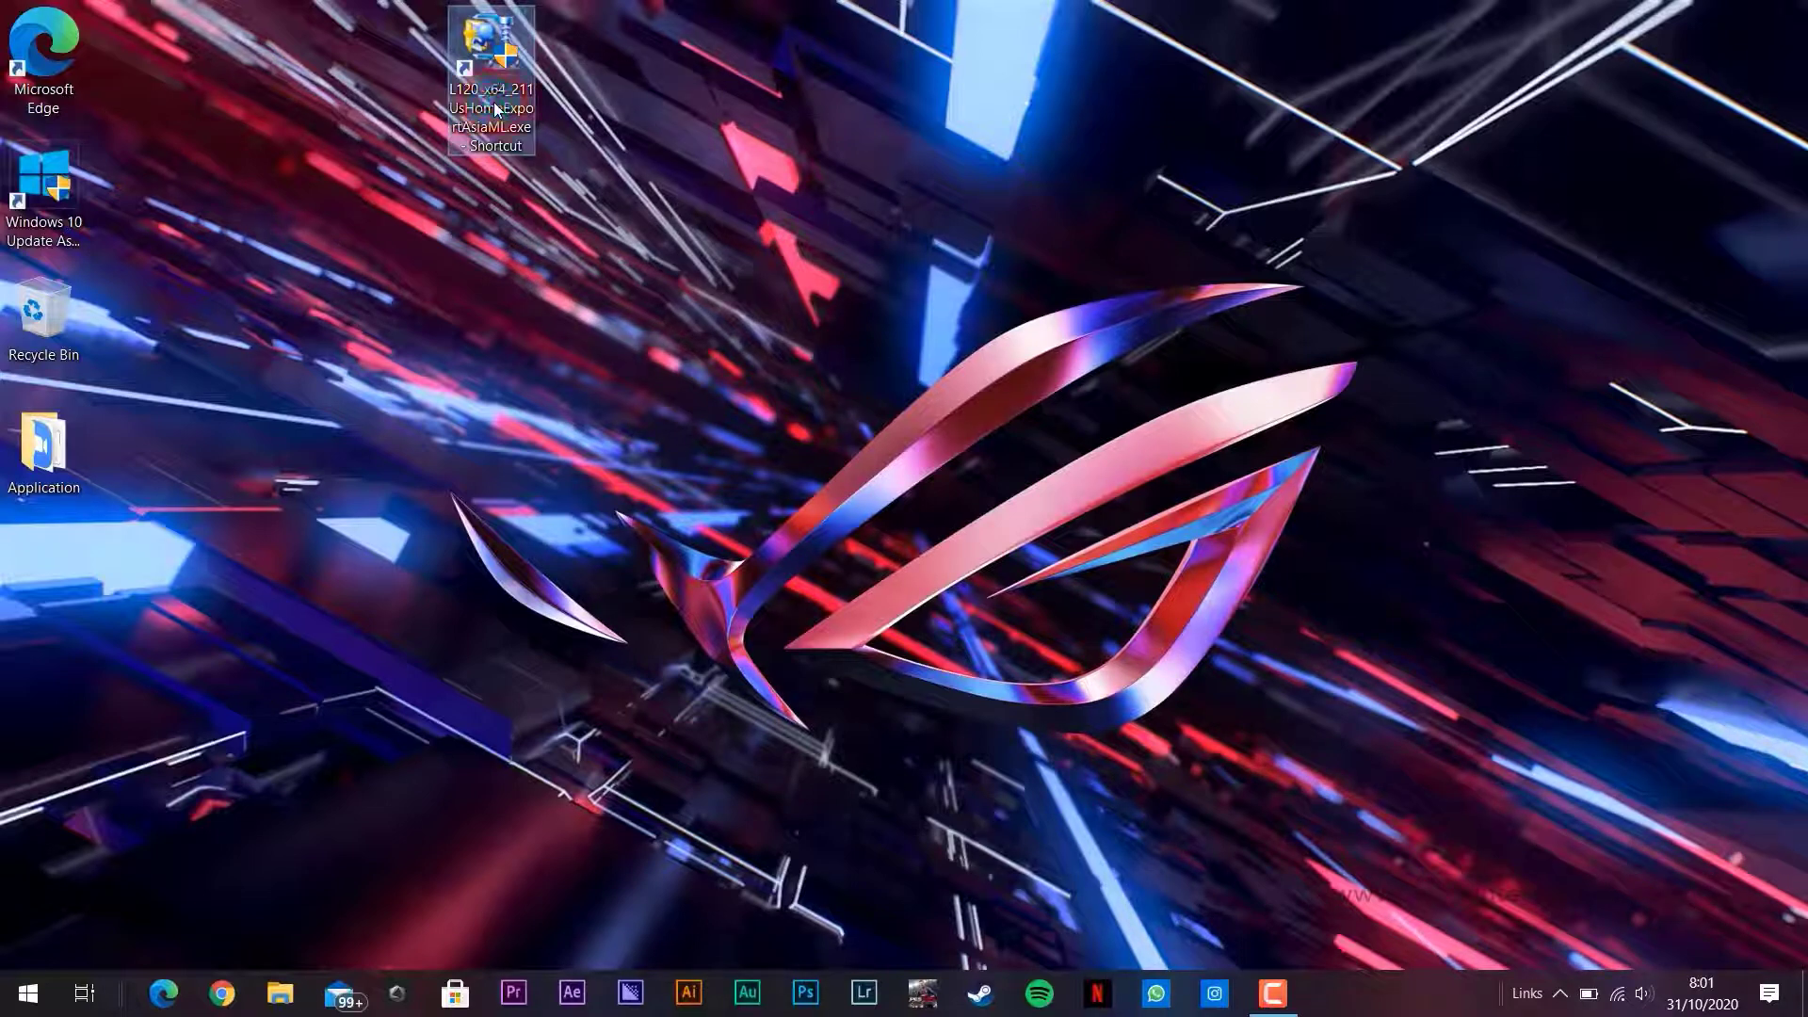
Launch the Epson L120 driver installer from the L120_x64 desktop shortcut.
double_click(490, 58)
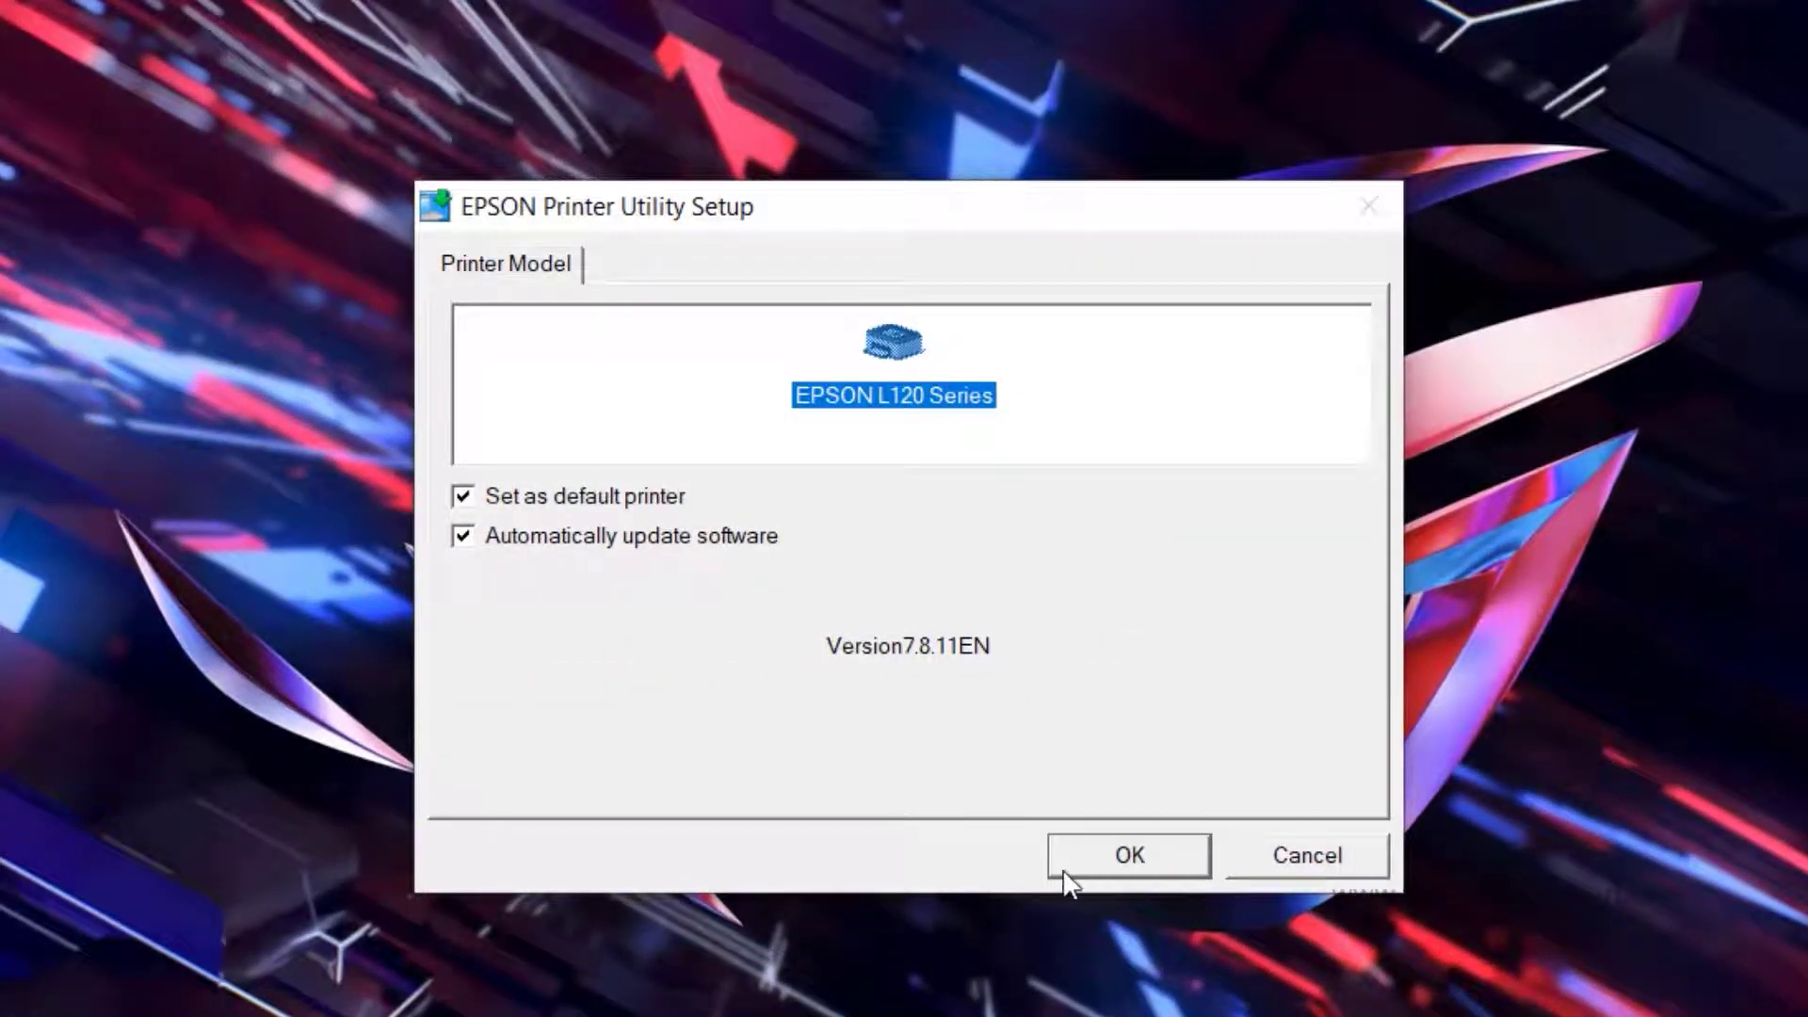
Confirm the EPSON L120 Series model, English language, and agree to the license terms.
left_click(1128, 855)
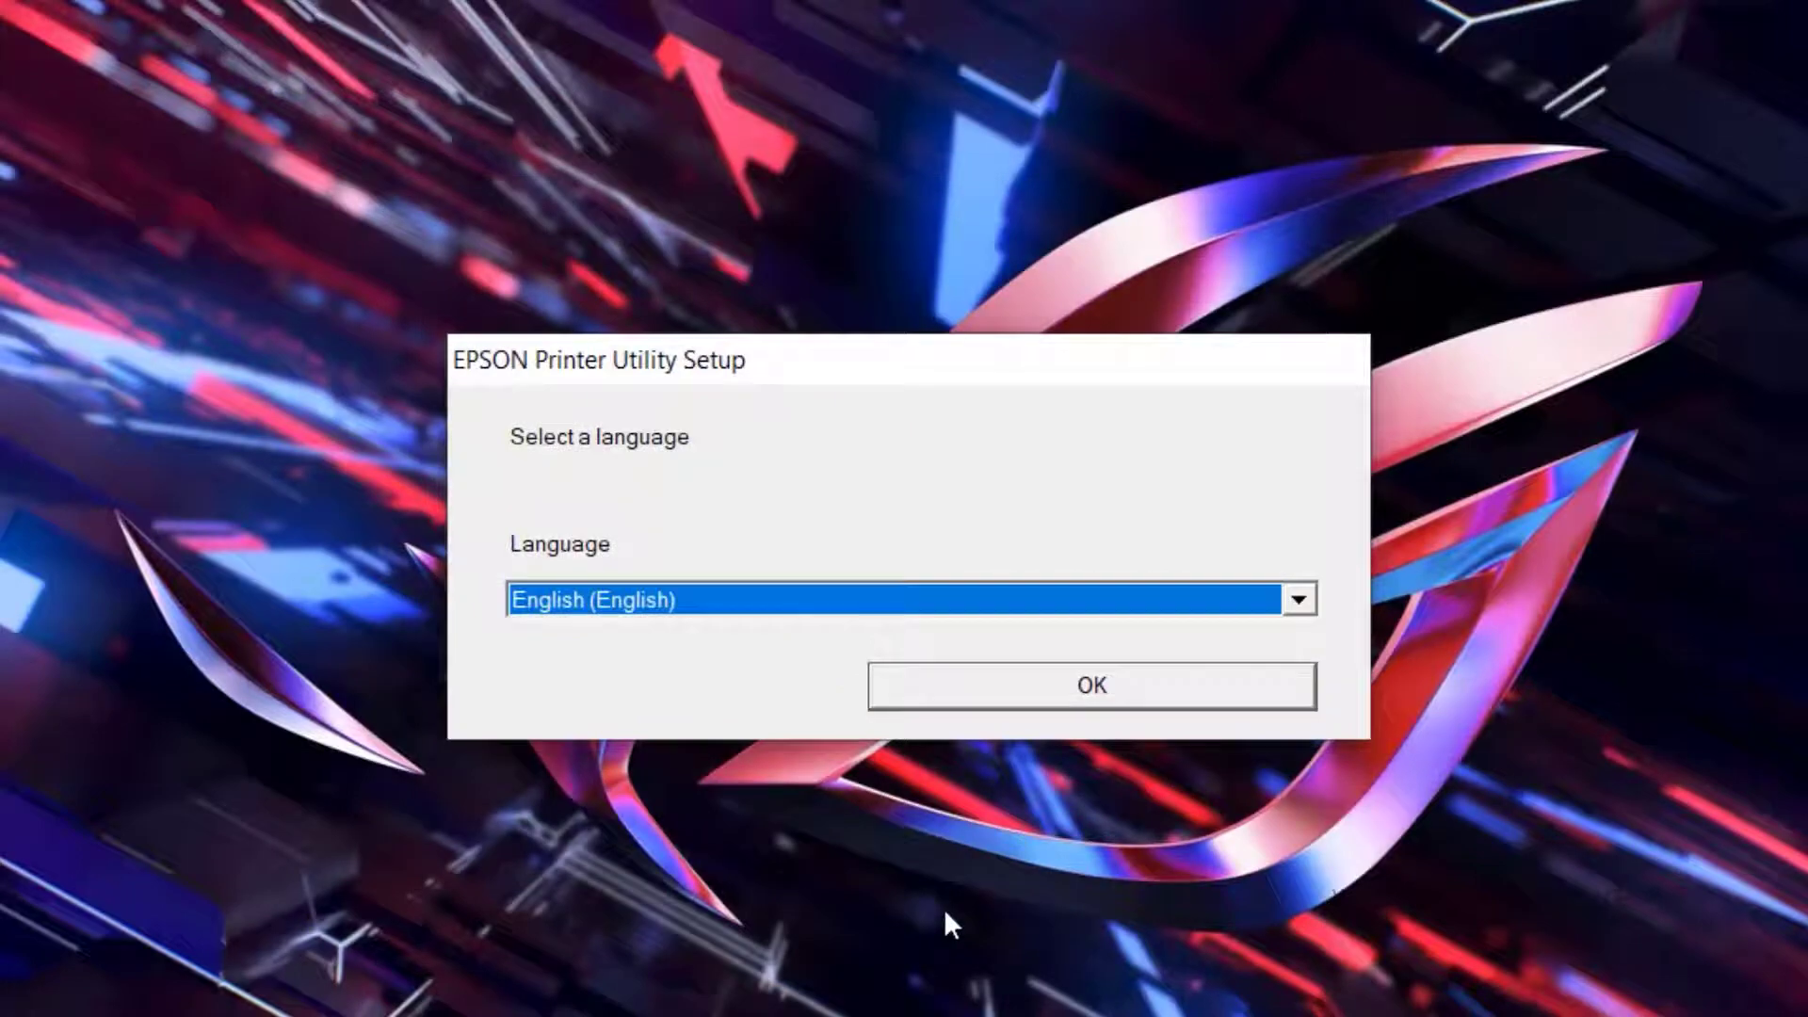
mouse_move(922, 776)
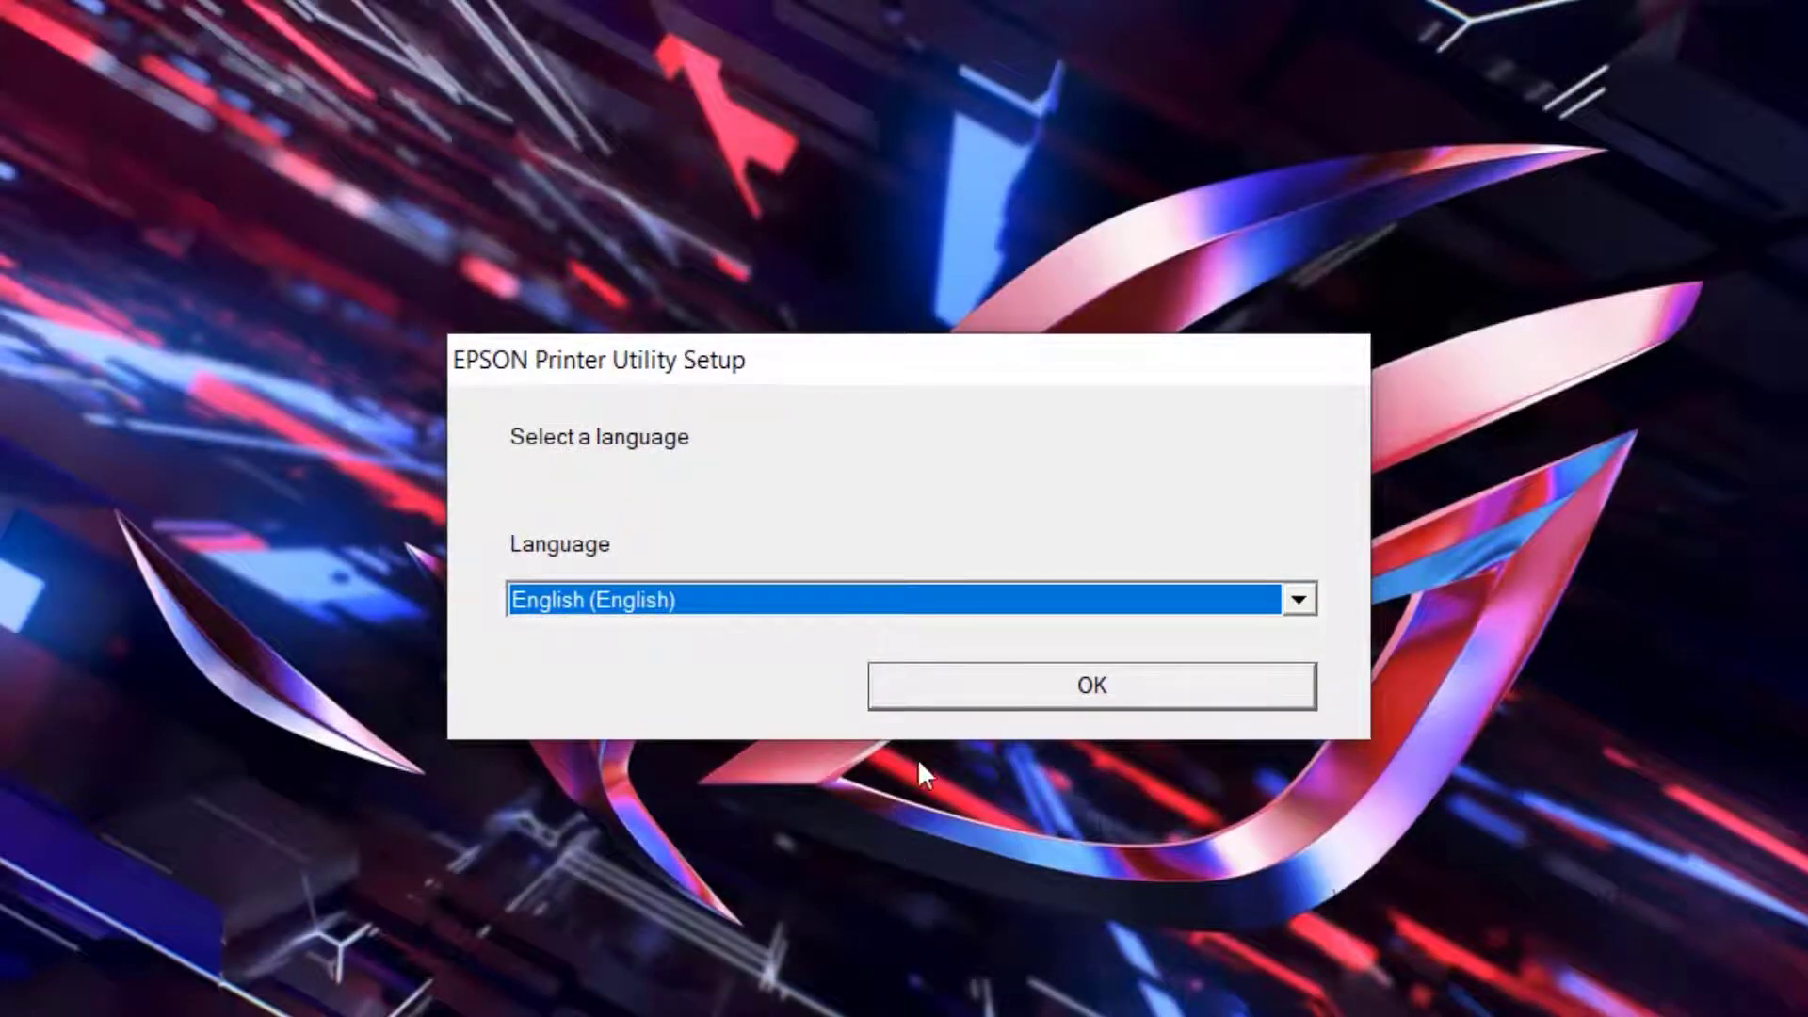
left_click(1089, 683)
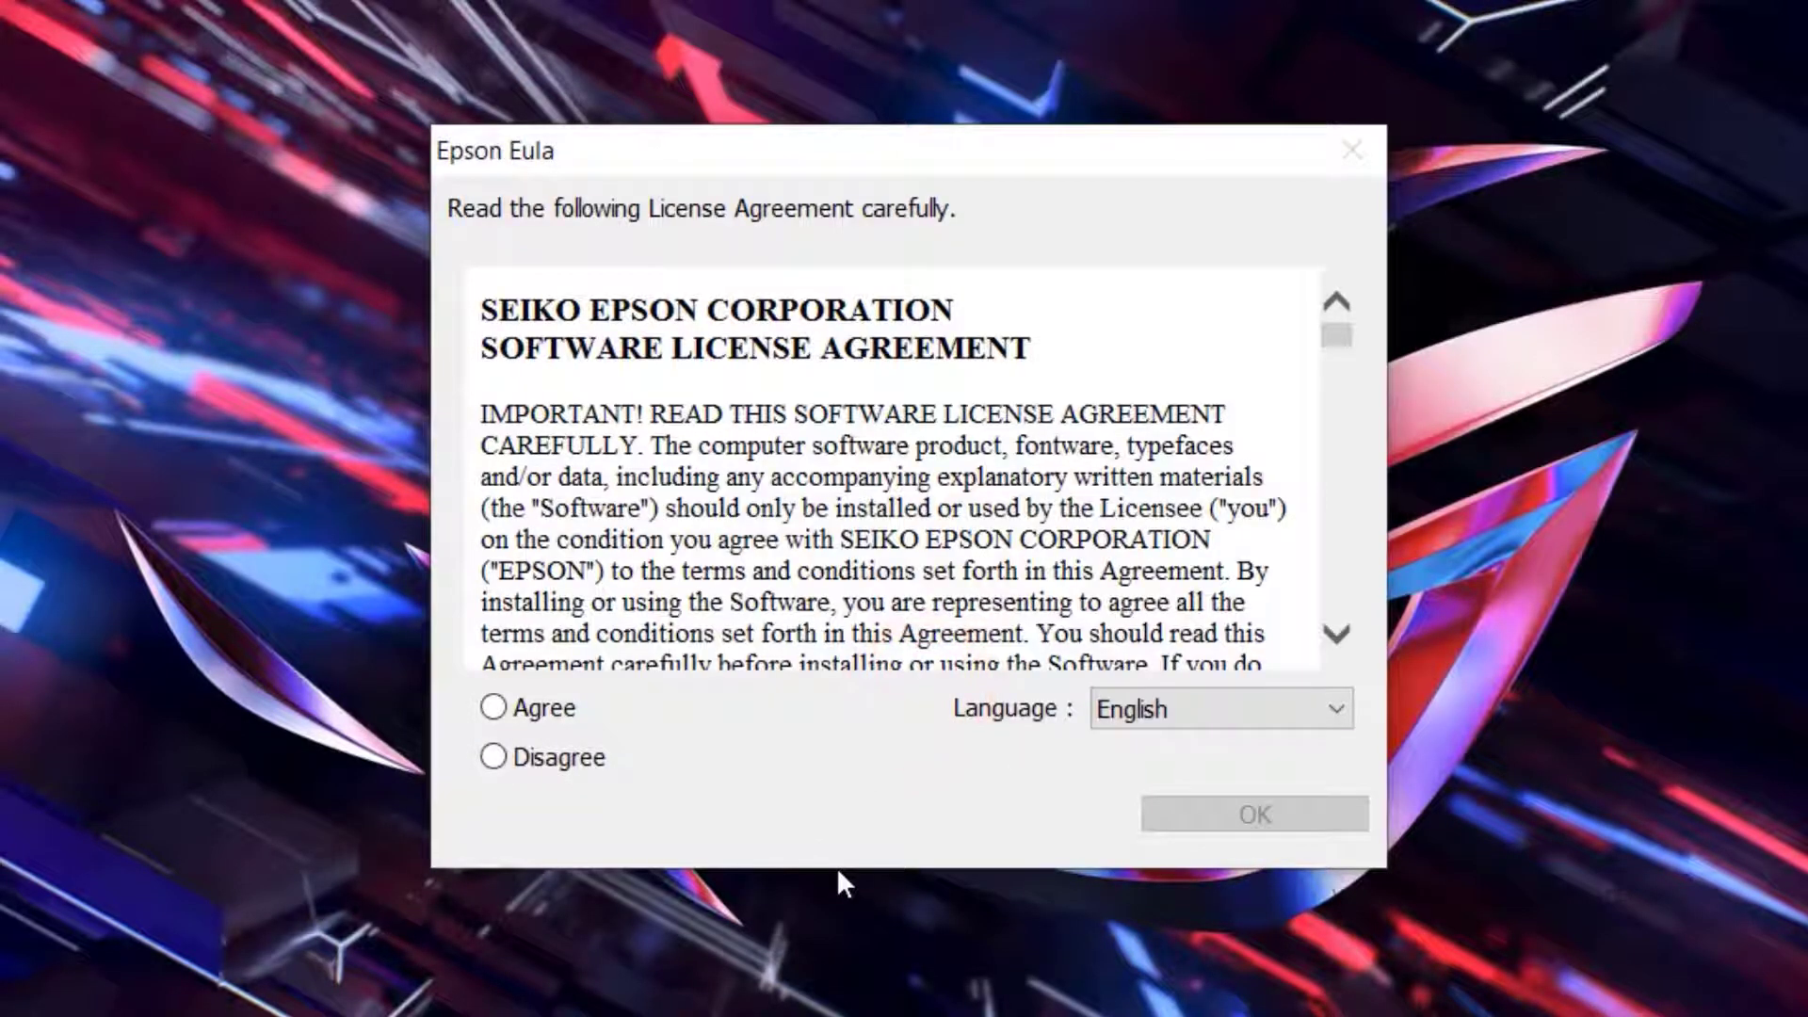
left_click(496, 707)
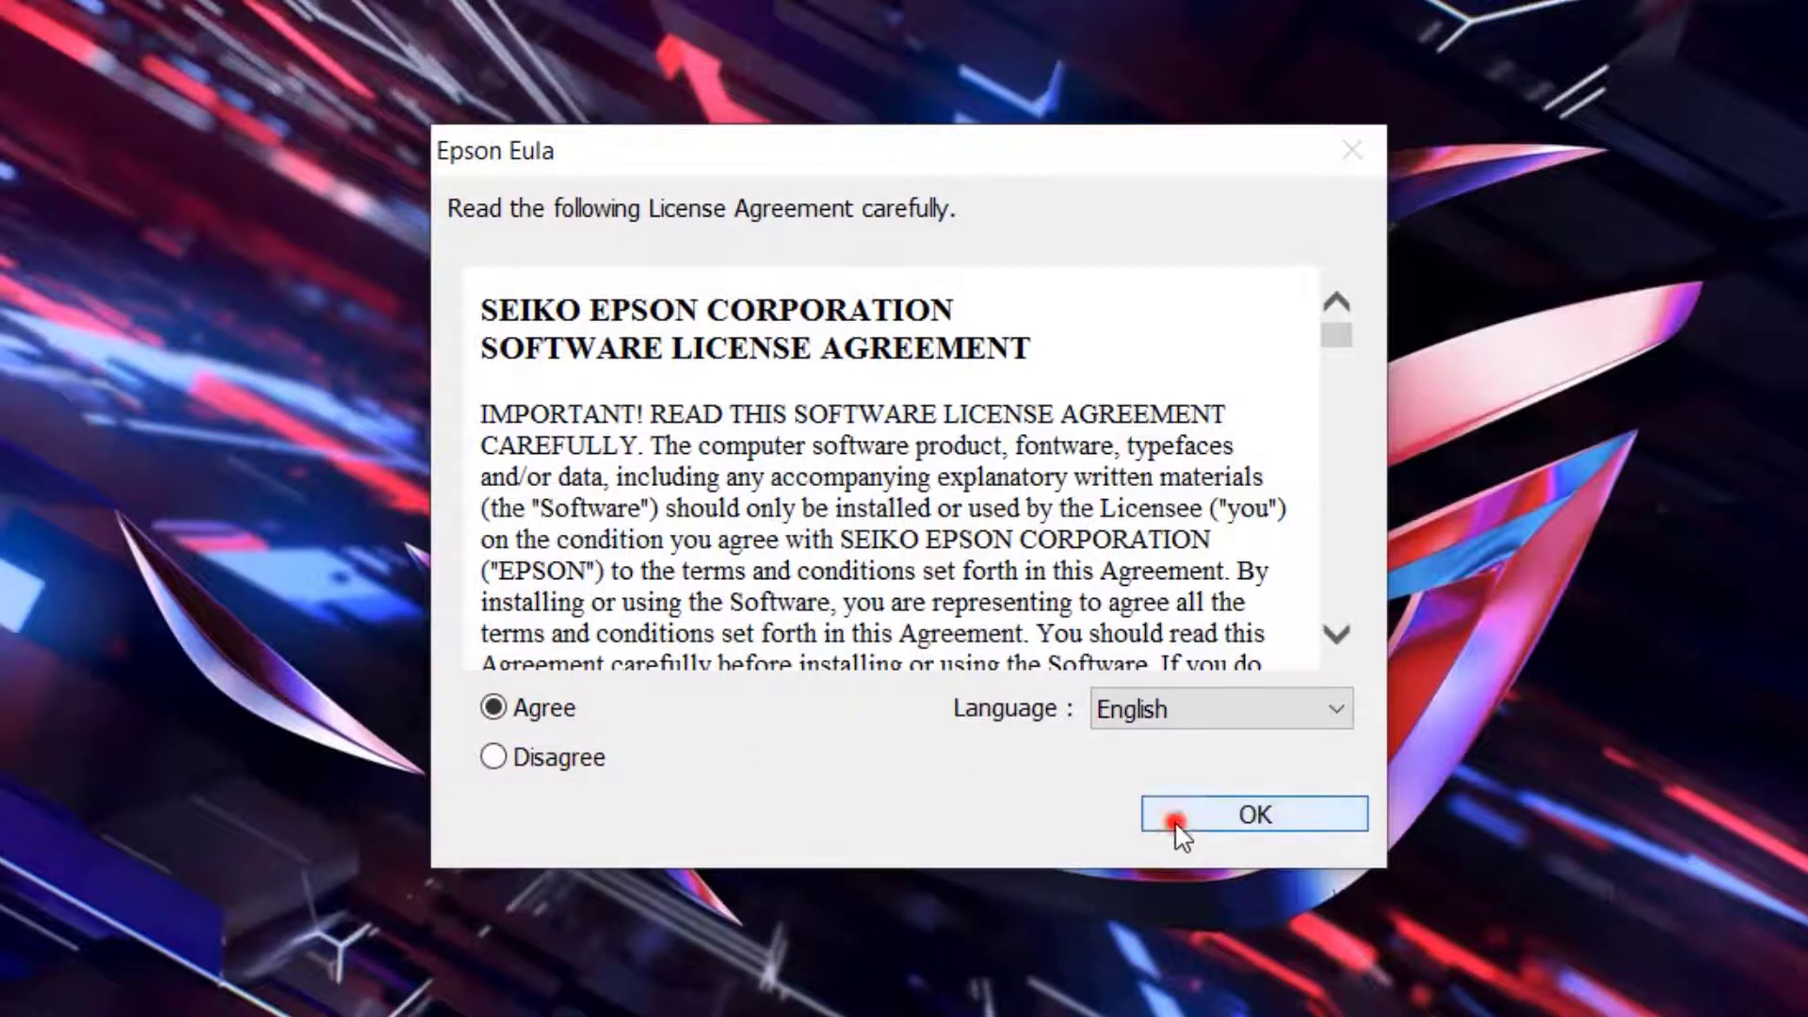
left_click(1253, 814)
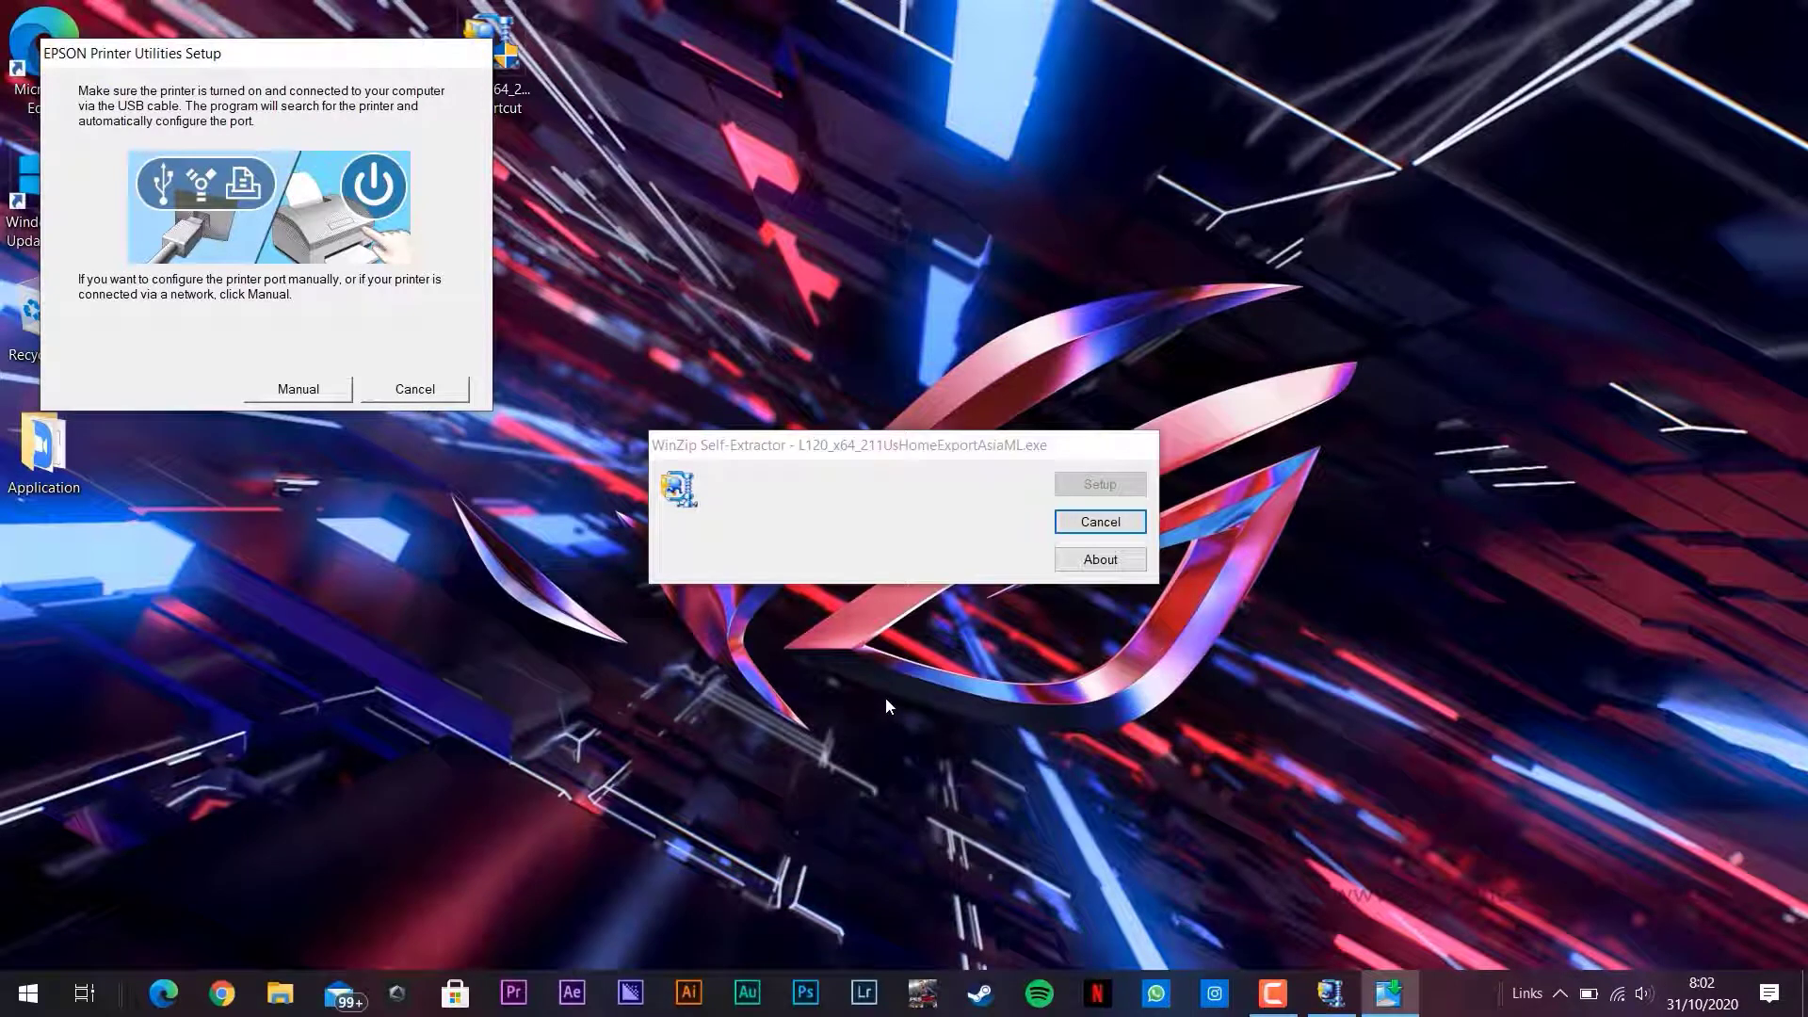
mouse_move(454, 632)
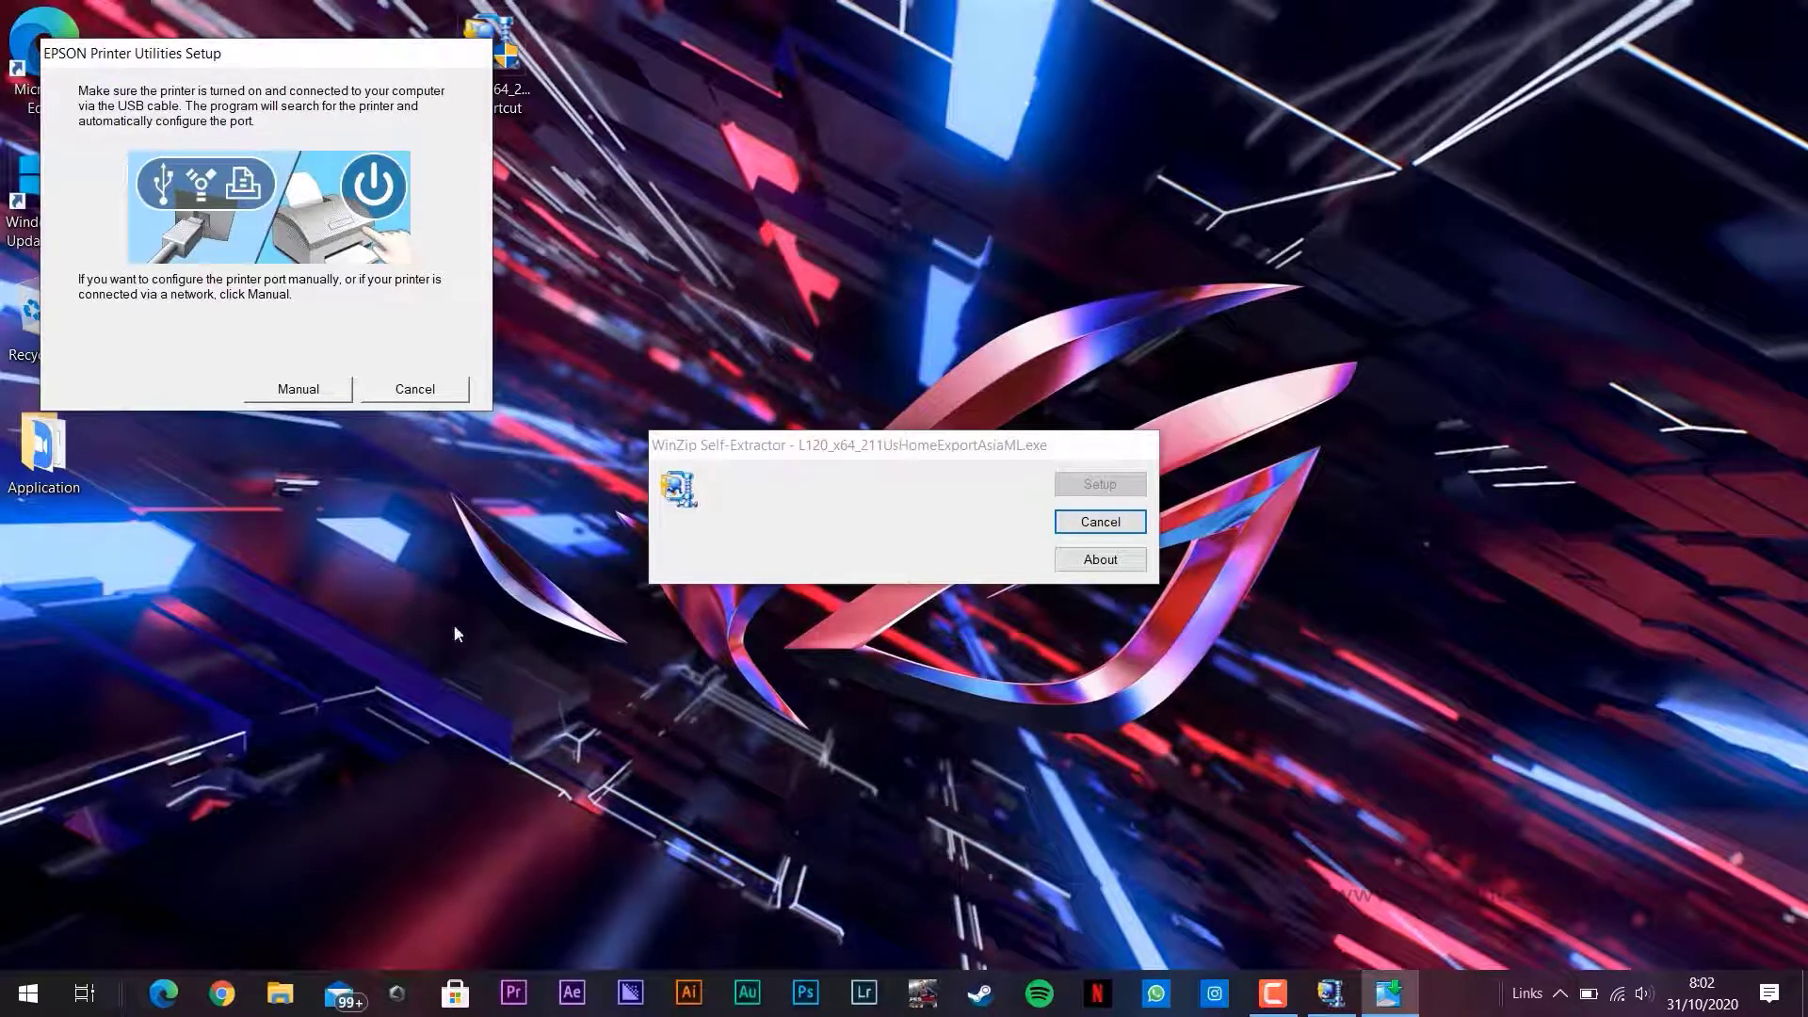
mouse_move(403, 550)
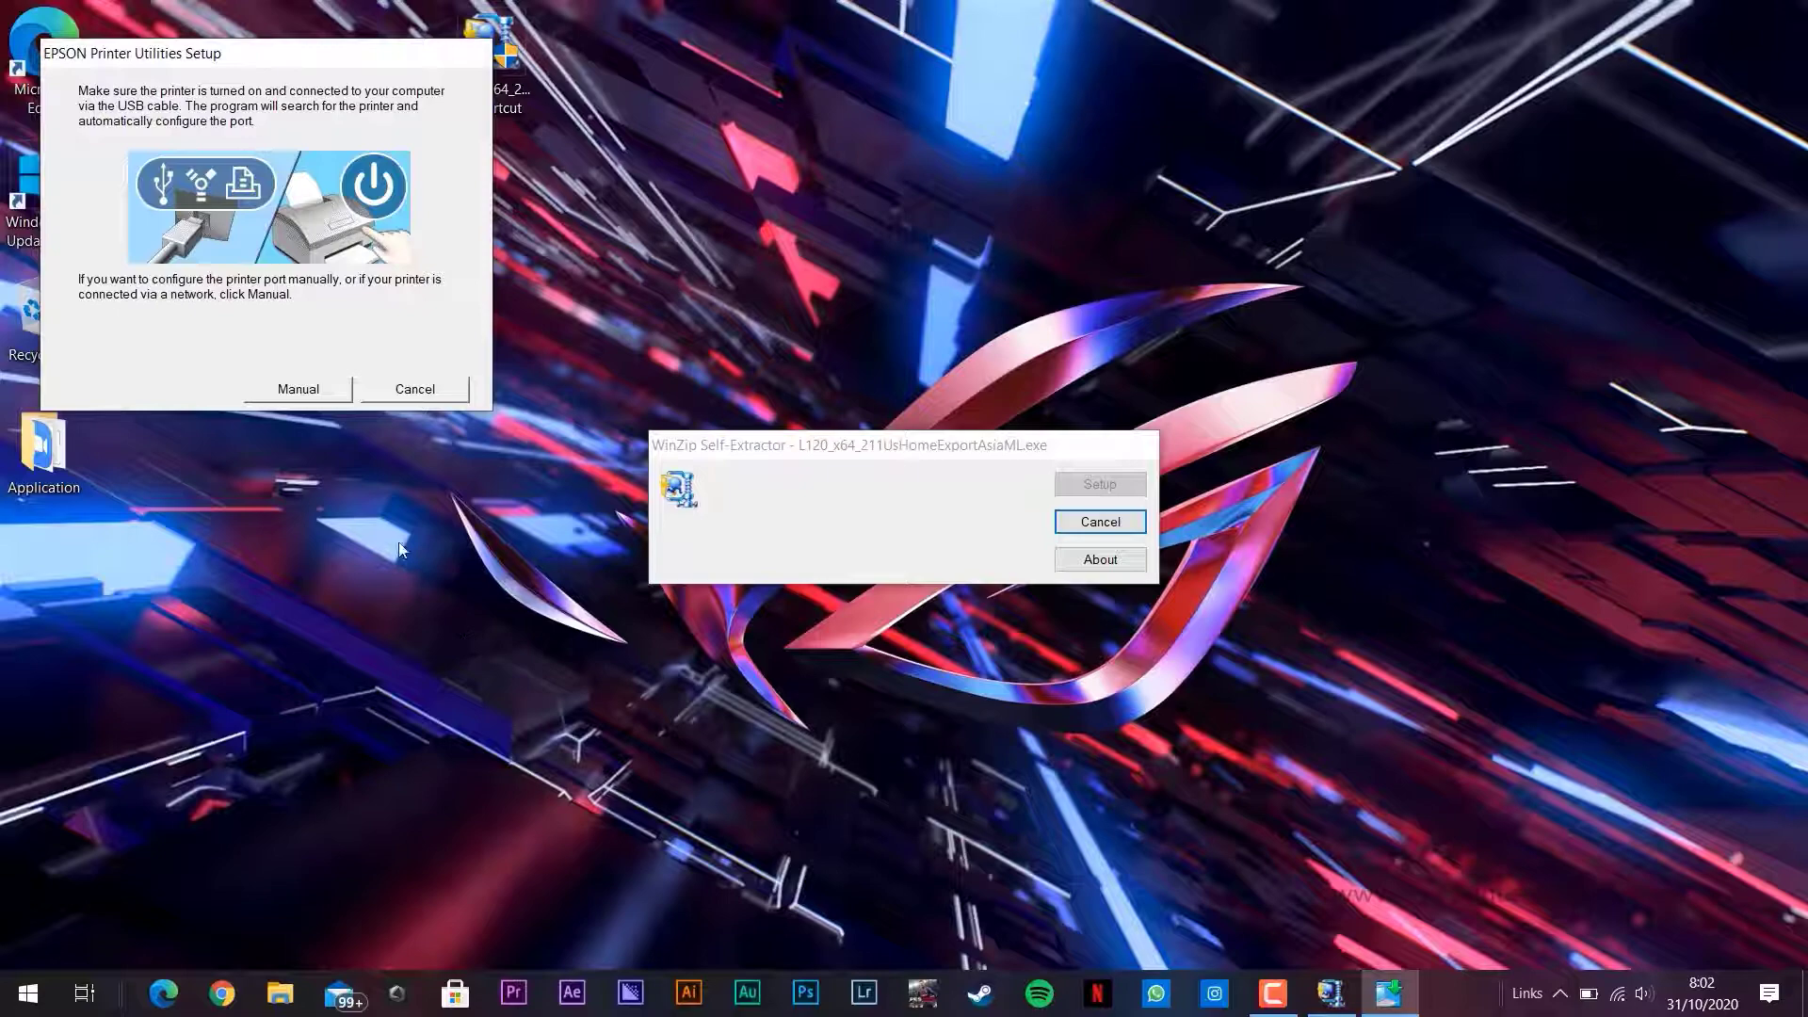
Configure the printer port manually by choosing a port from the Available Ports list.
left_click(296, 388)
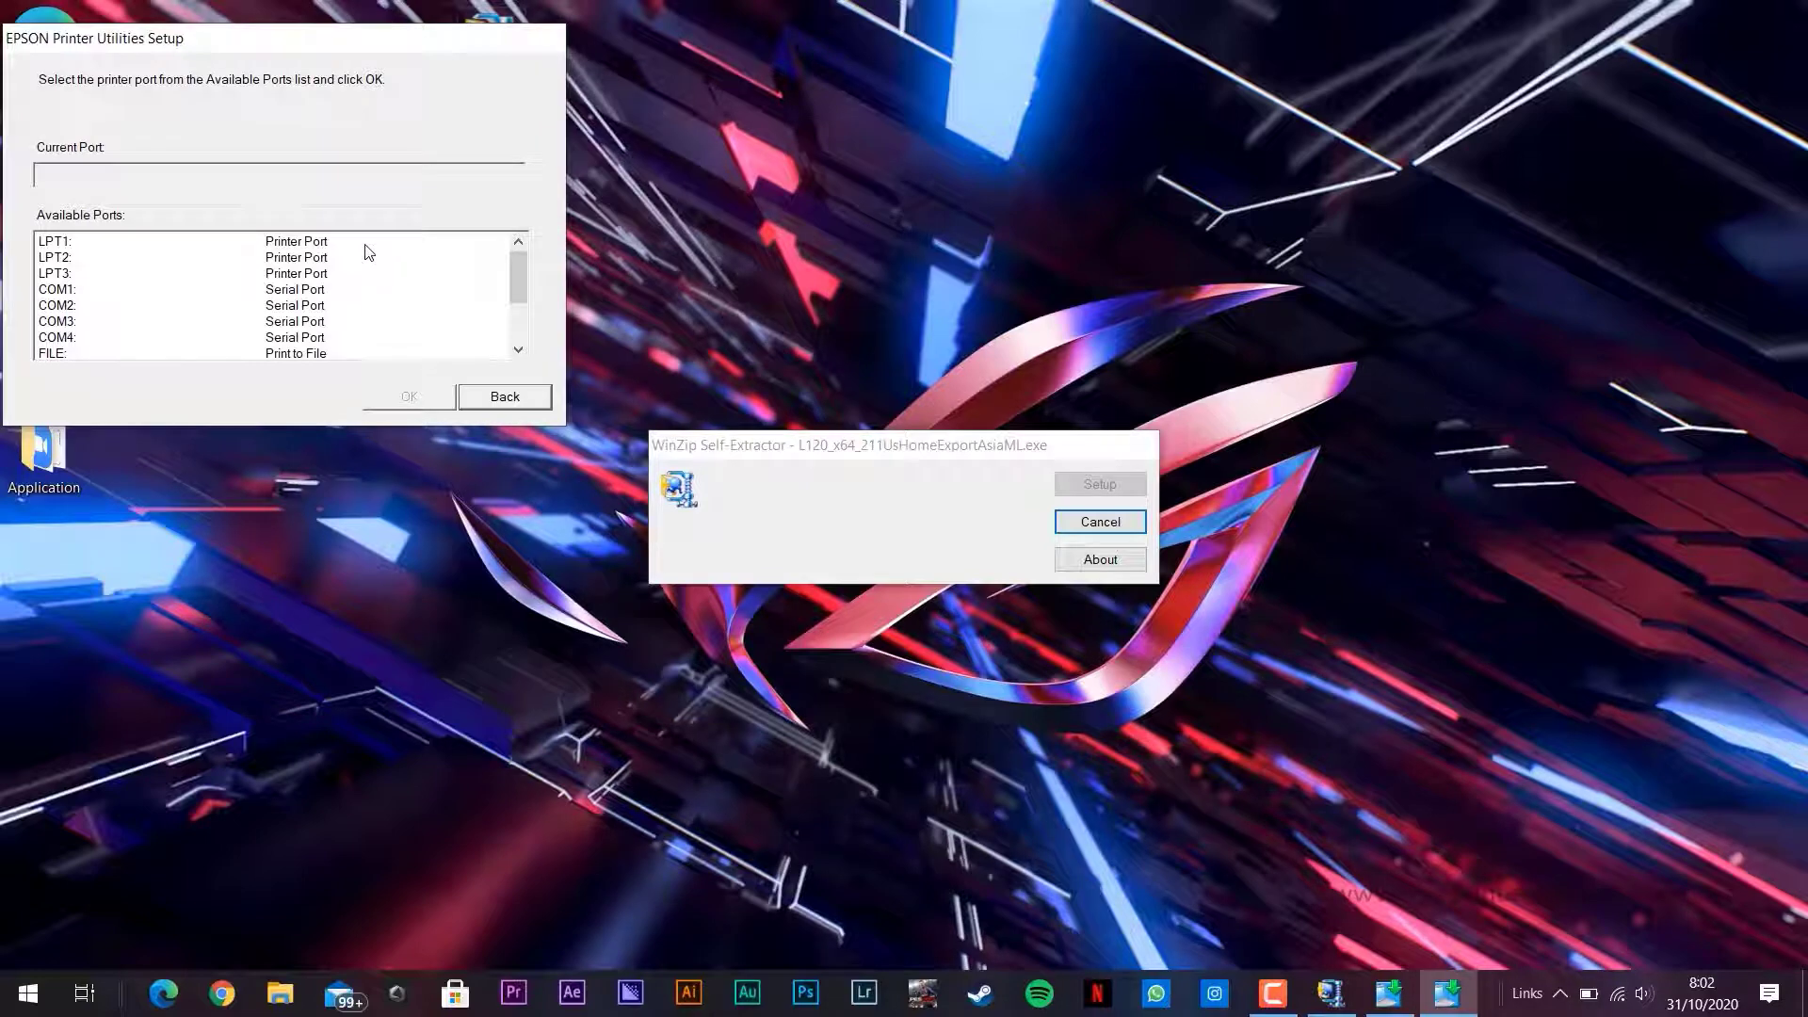
left_click(115, 241)
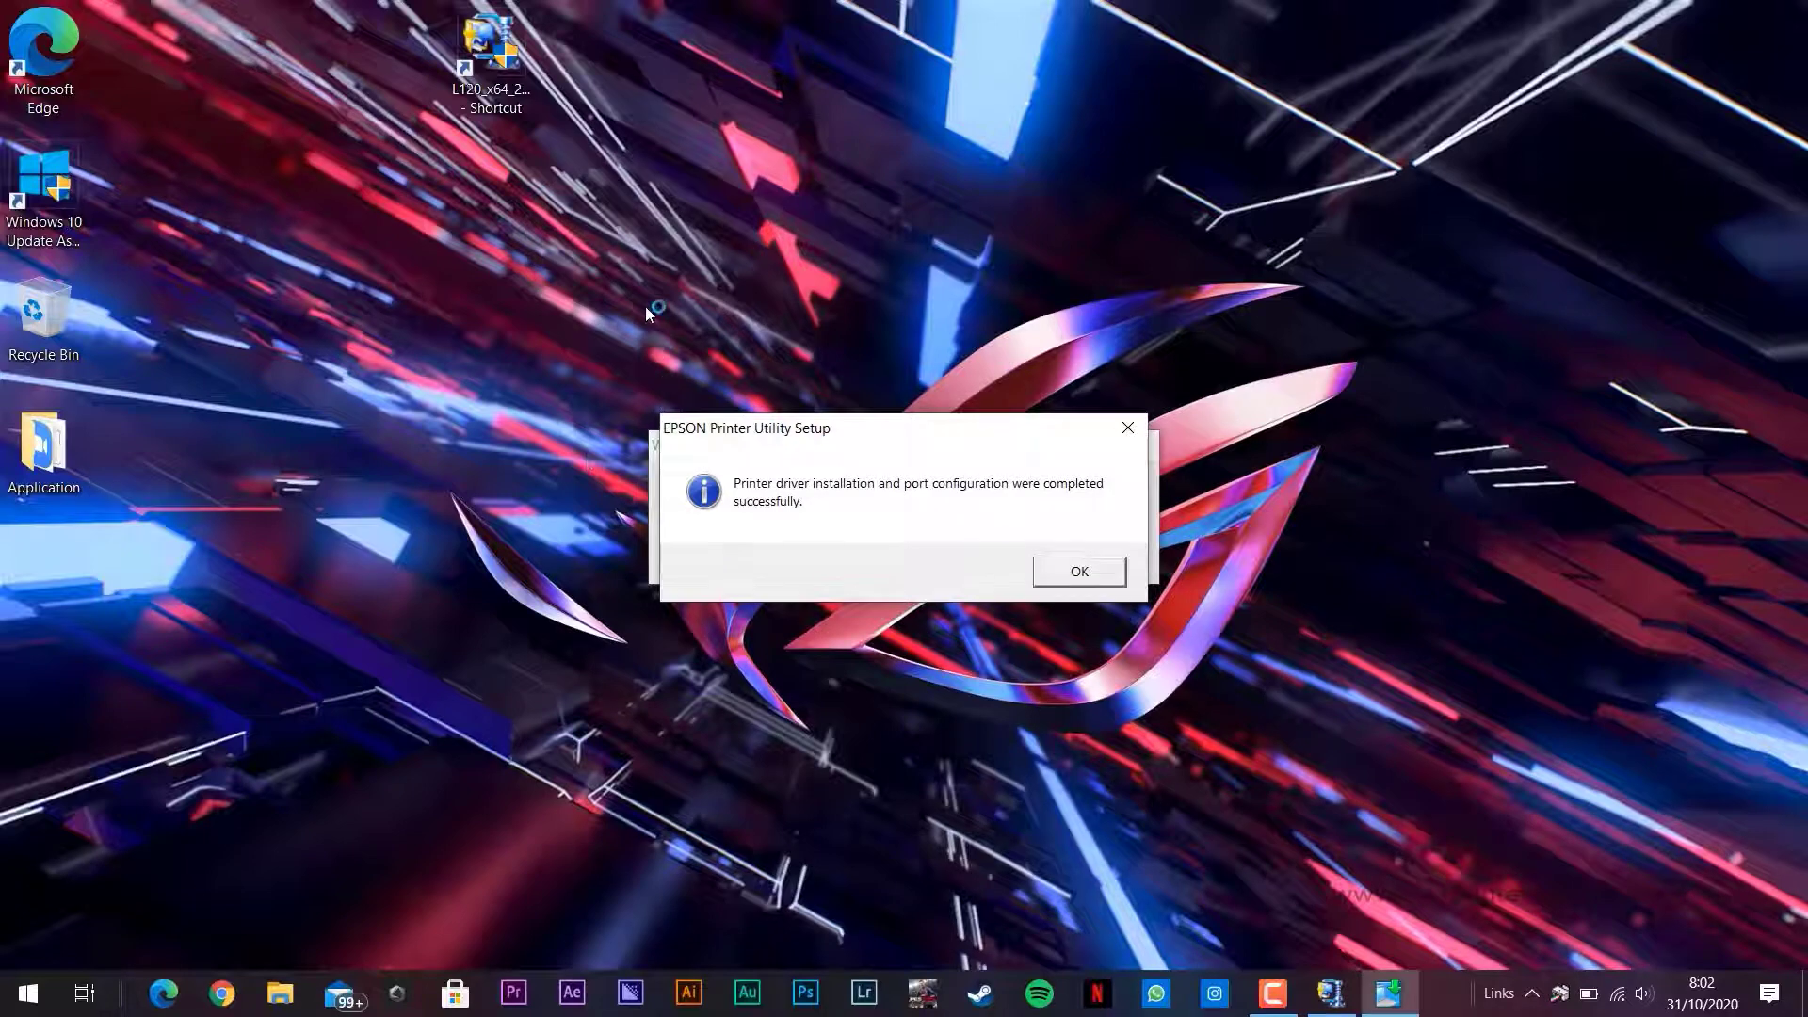
Acknowledge the successful driver installation and port configuration message.
left_click(1075, 570)
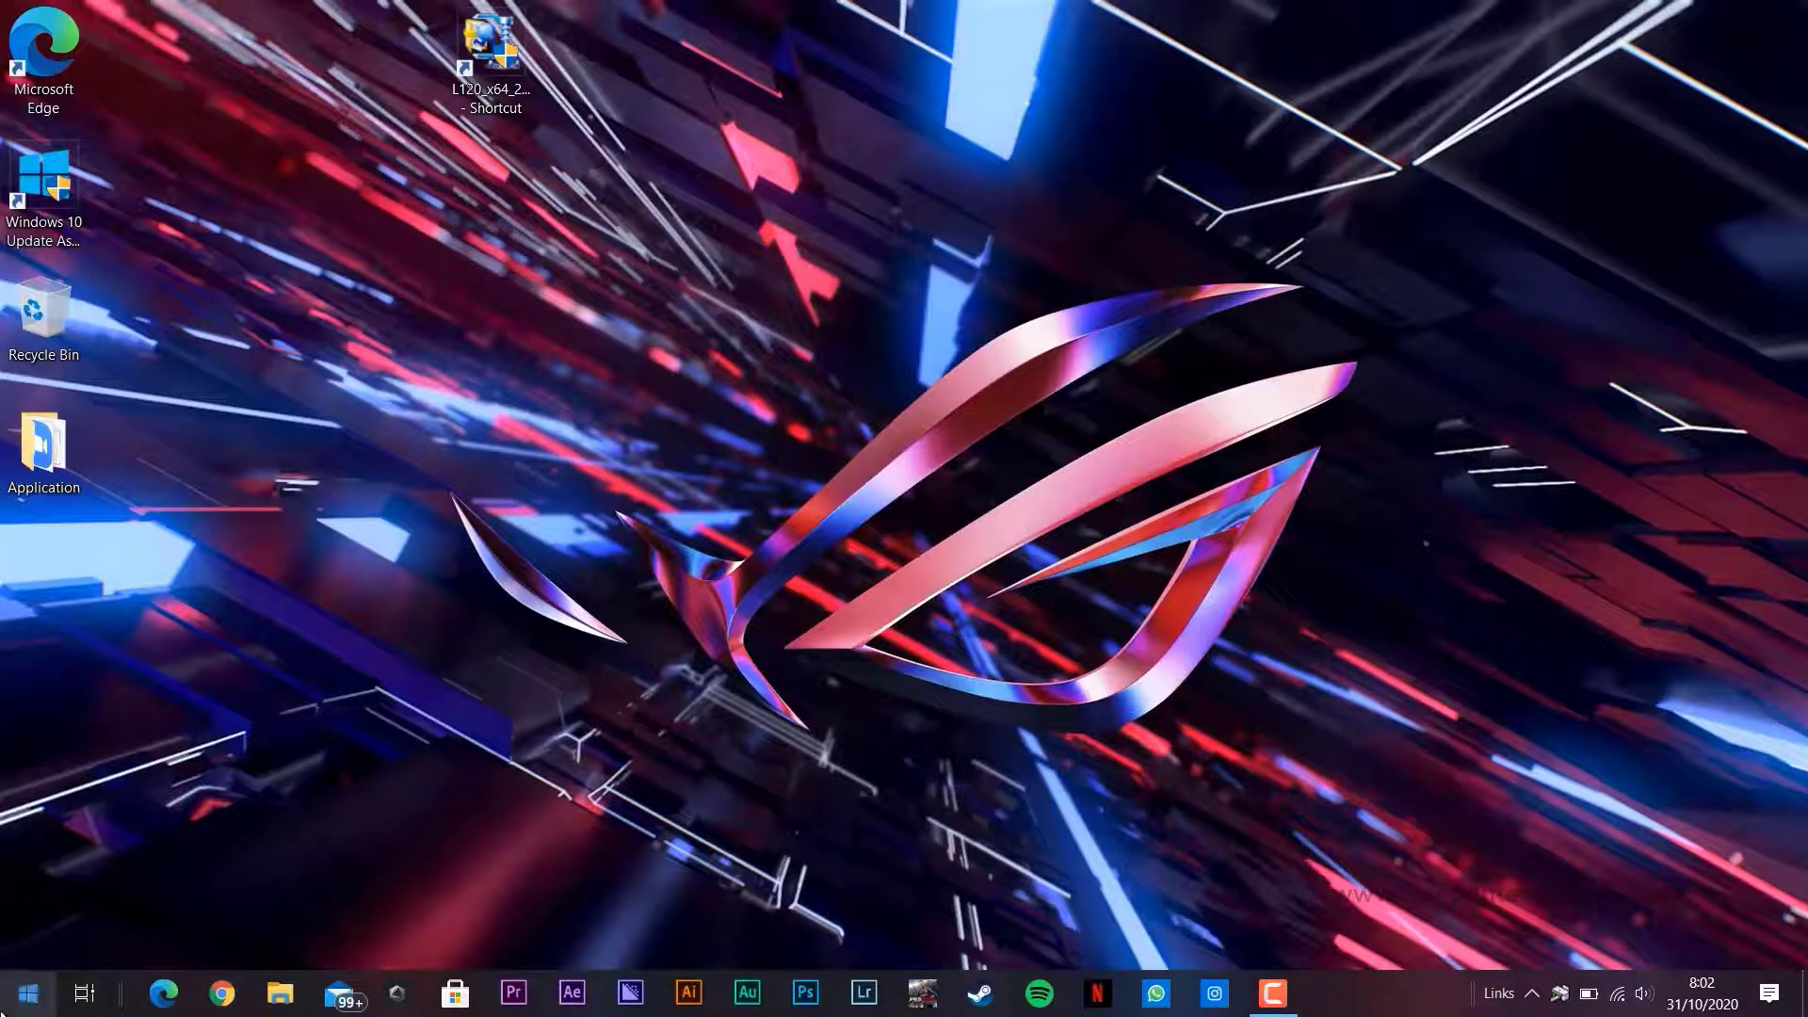
Go to the Devices section of Windows Settings via the Start menu.
left_click(24, 992)
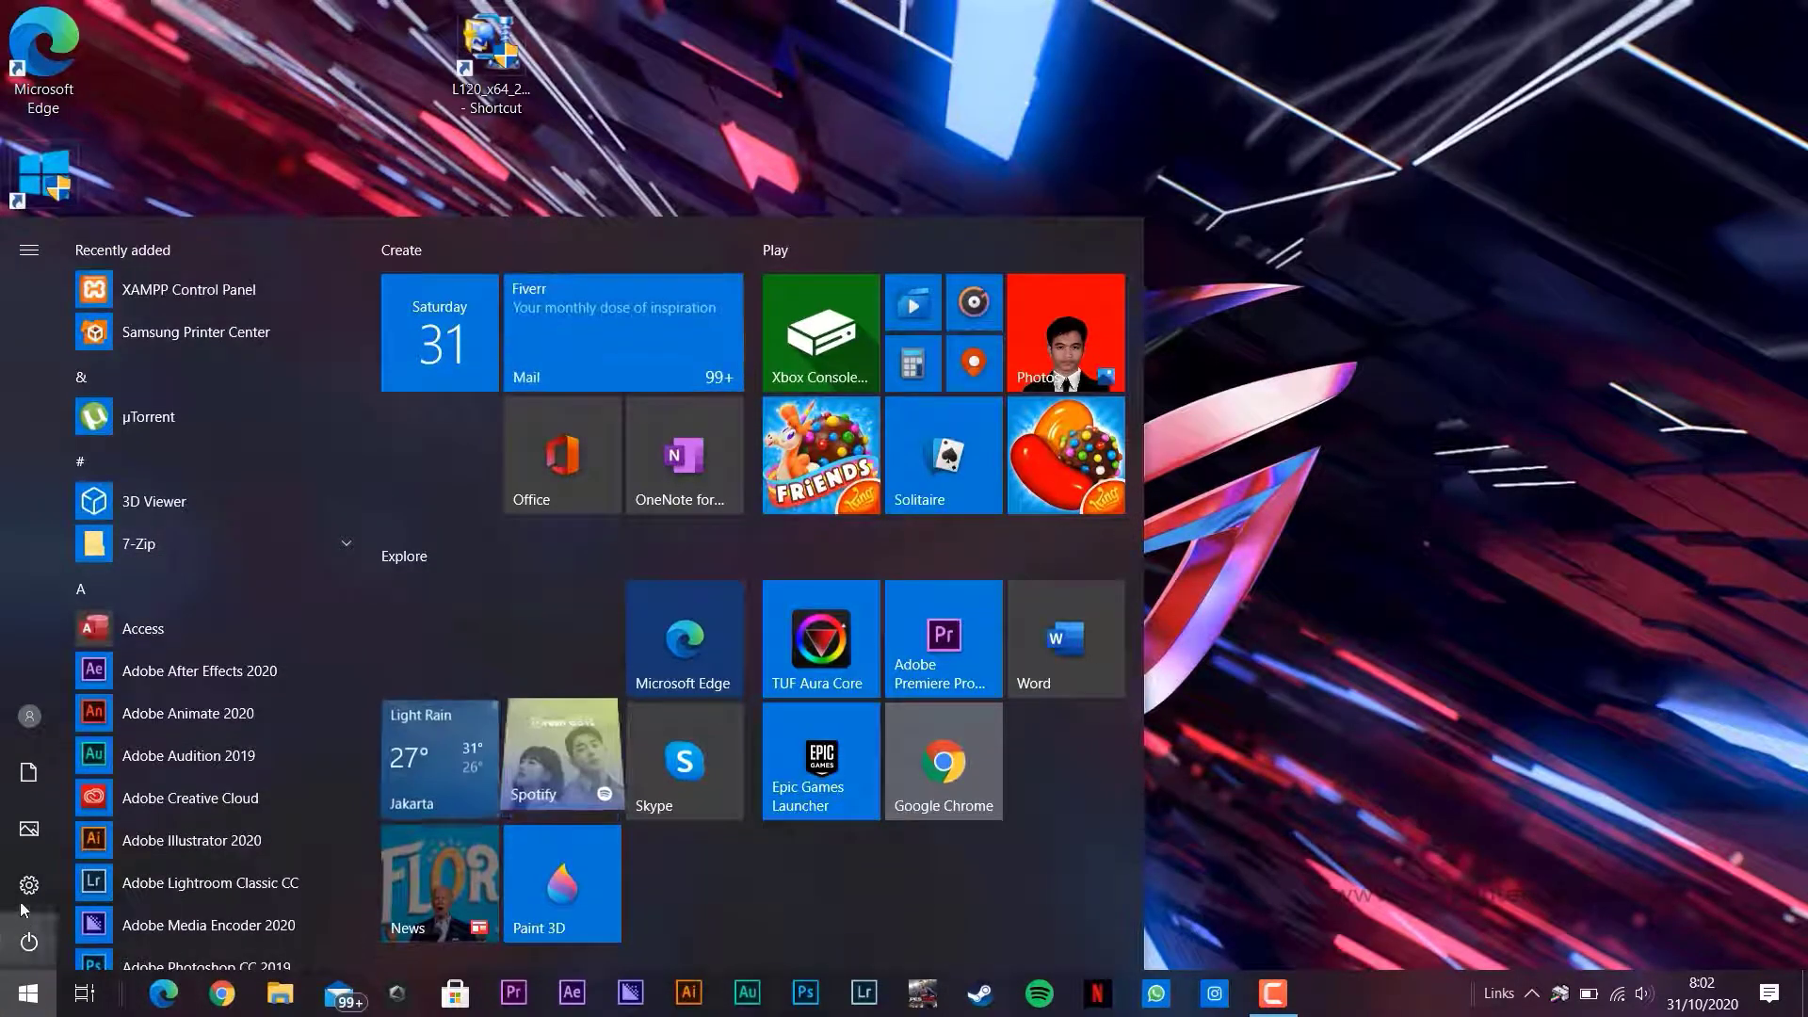
left_click(29, 885)
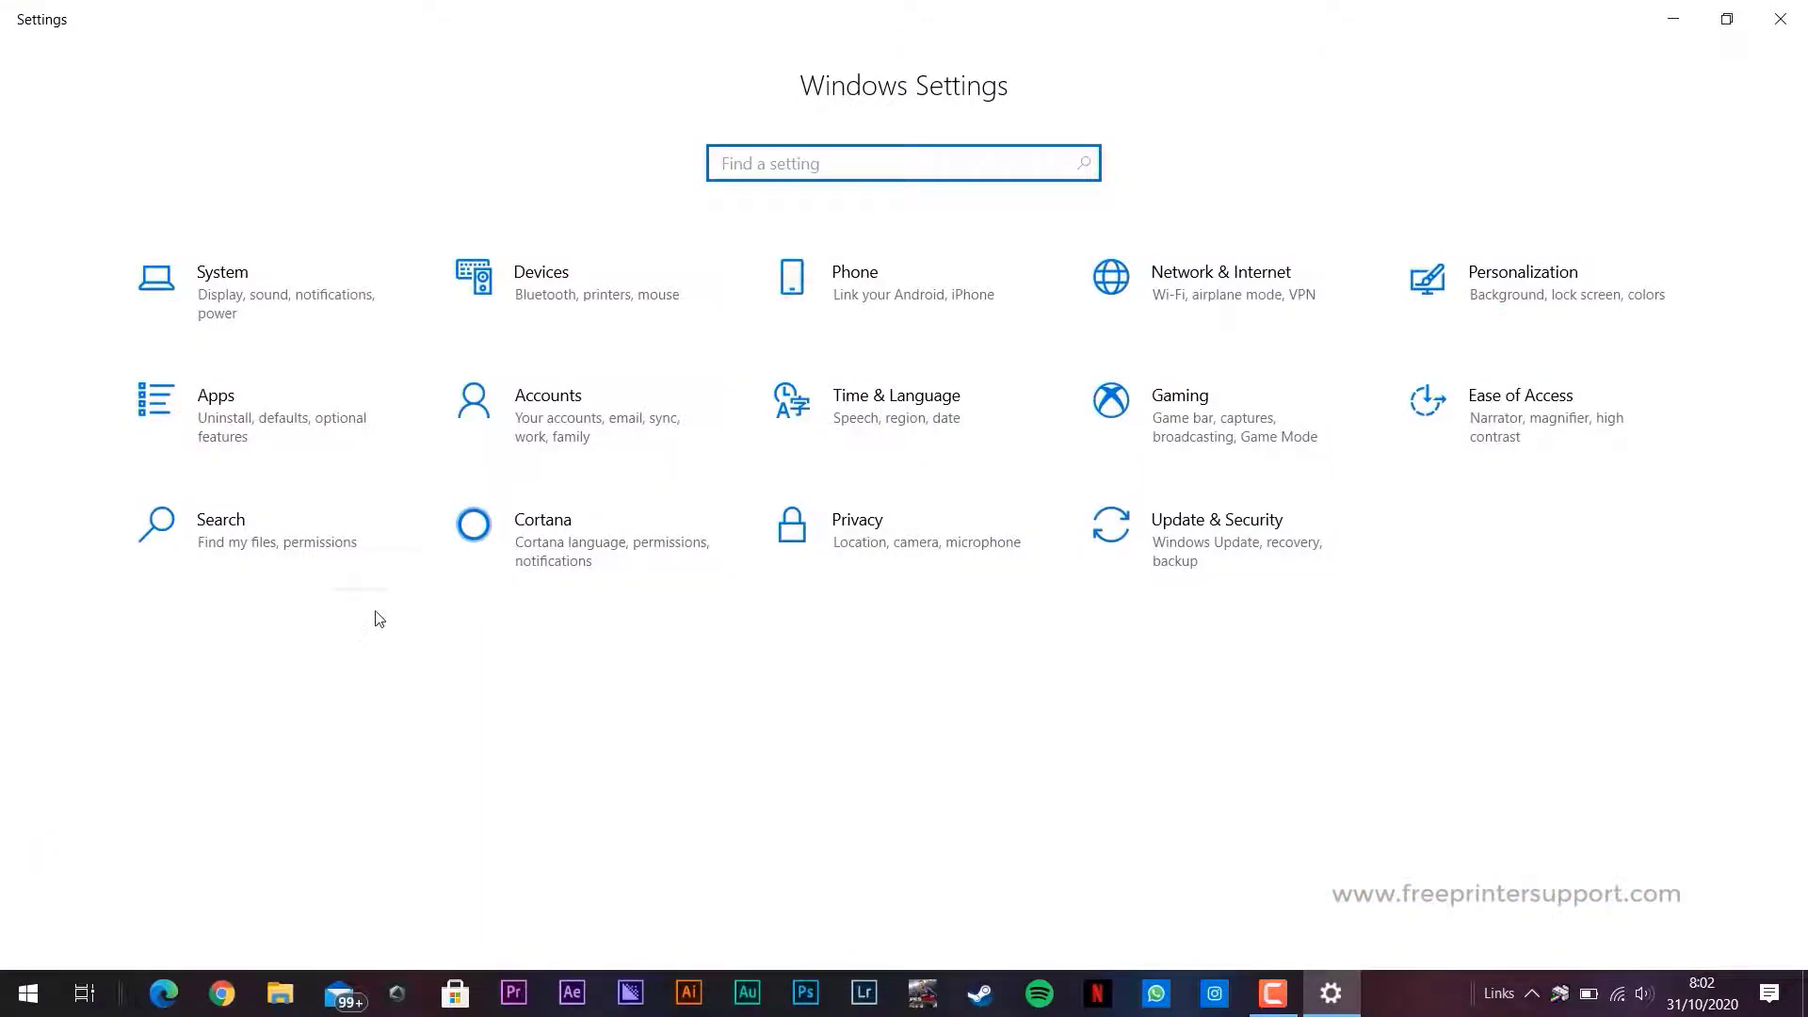
left_click(541, 282)
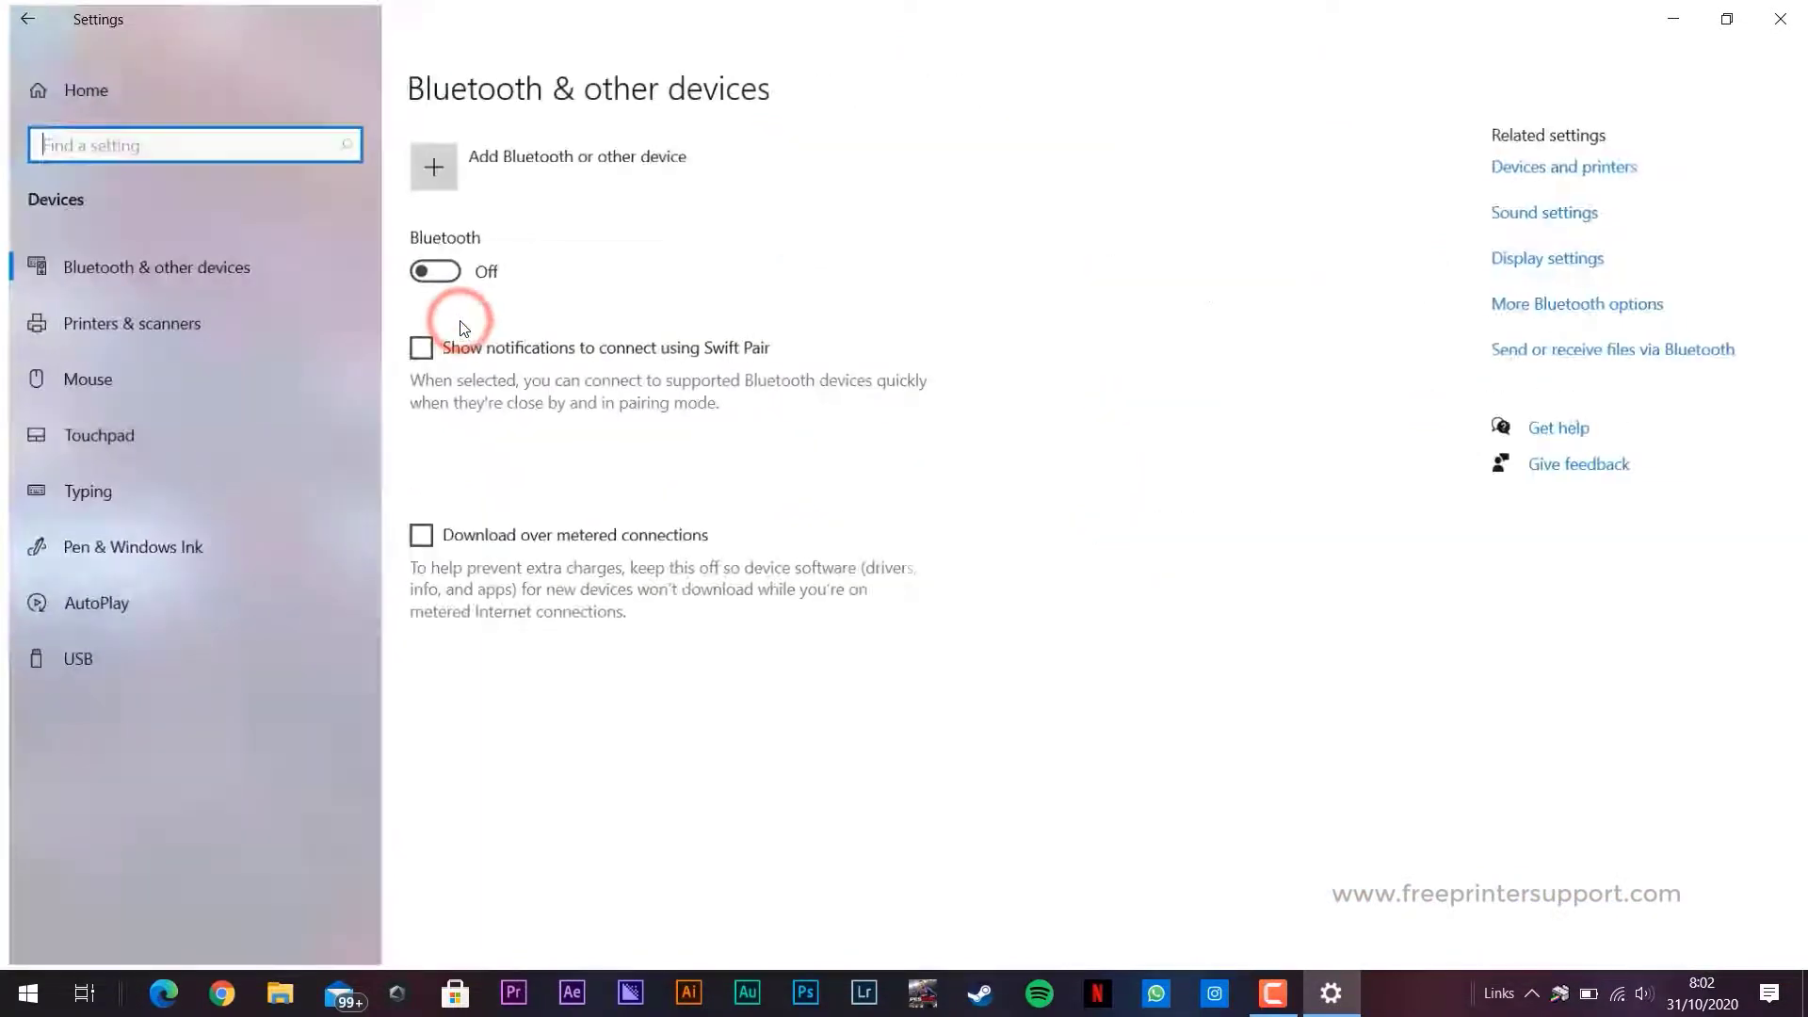